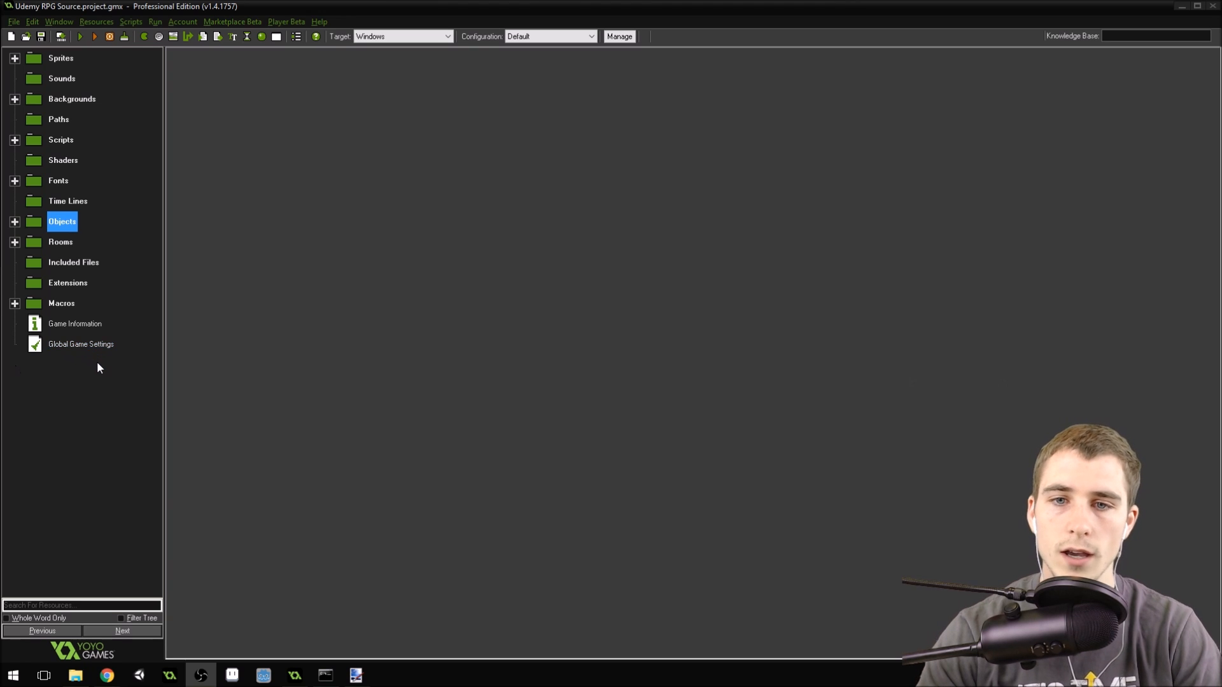
pyautogui.moveTo(98, 364)
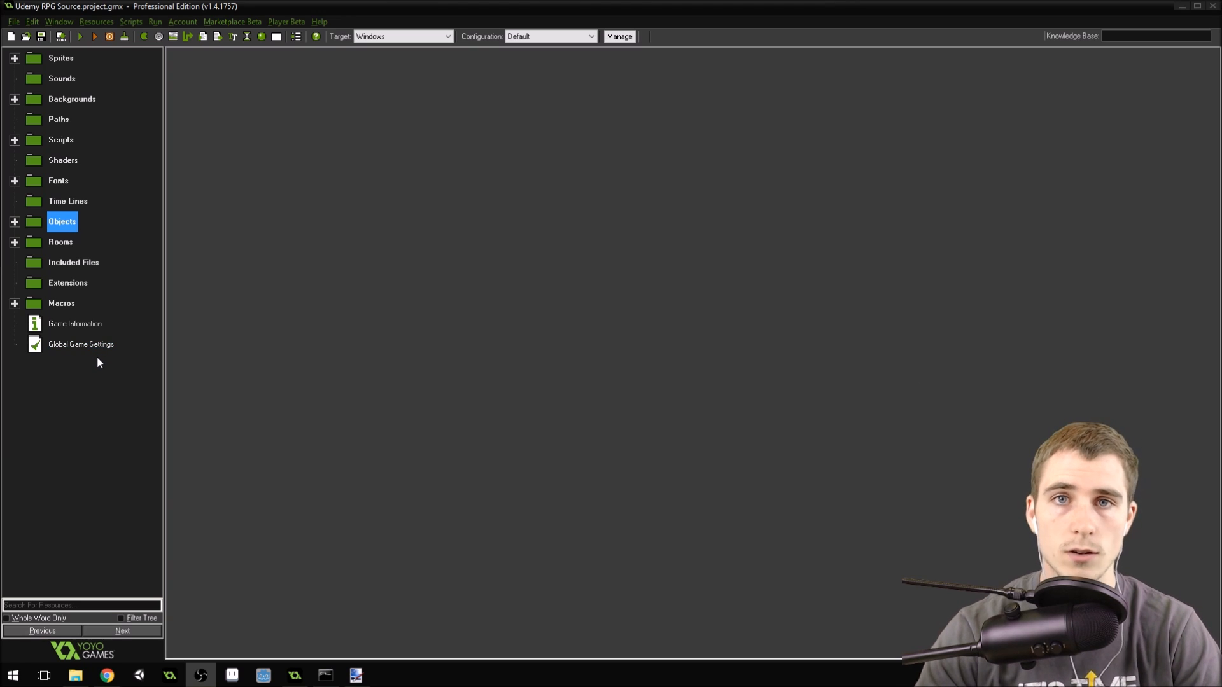
pyautogui.moveTo(141, 363)
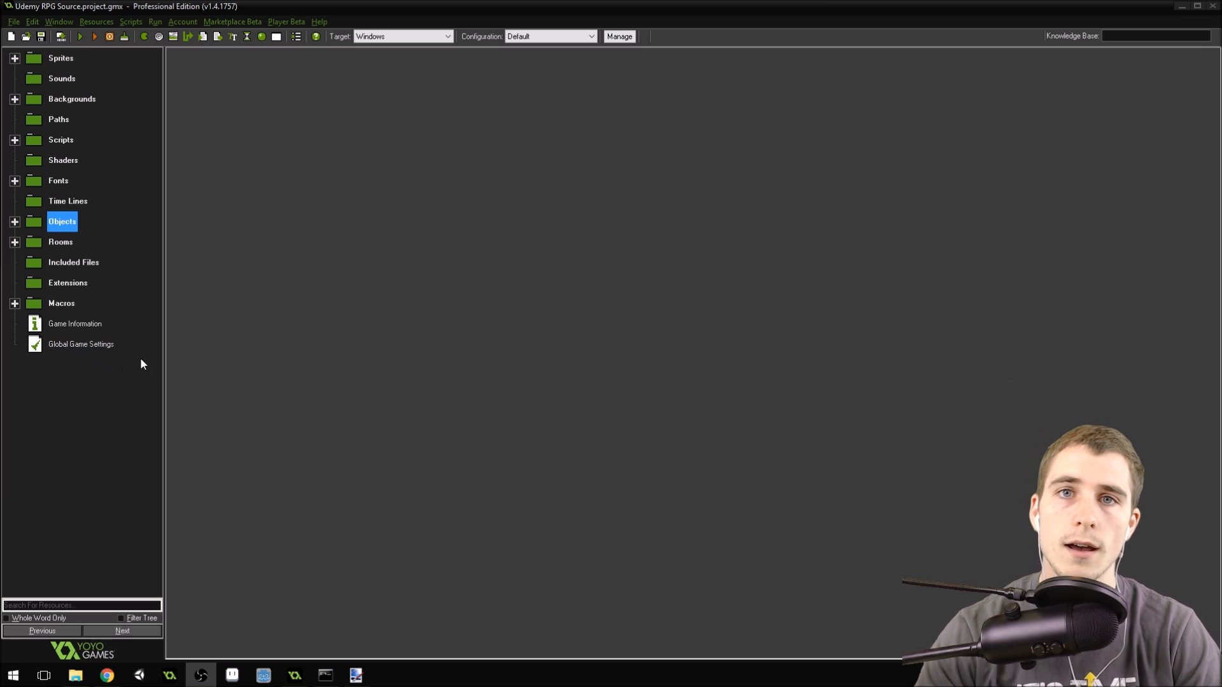
pyautogui.moveTo(203, 354)
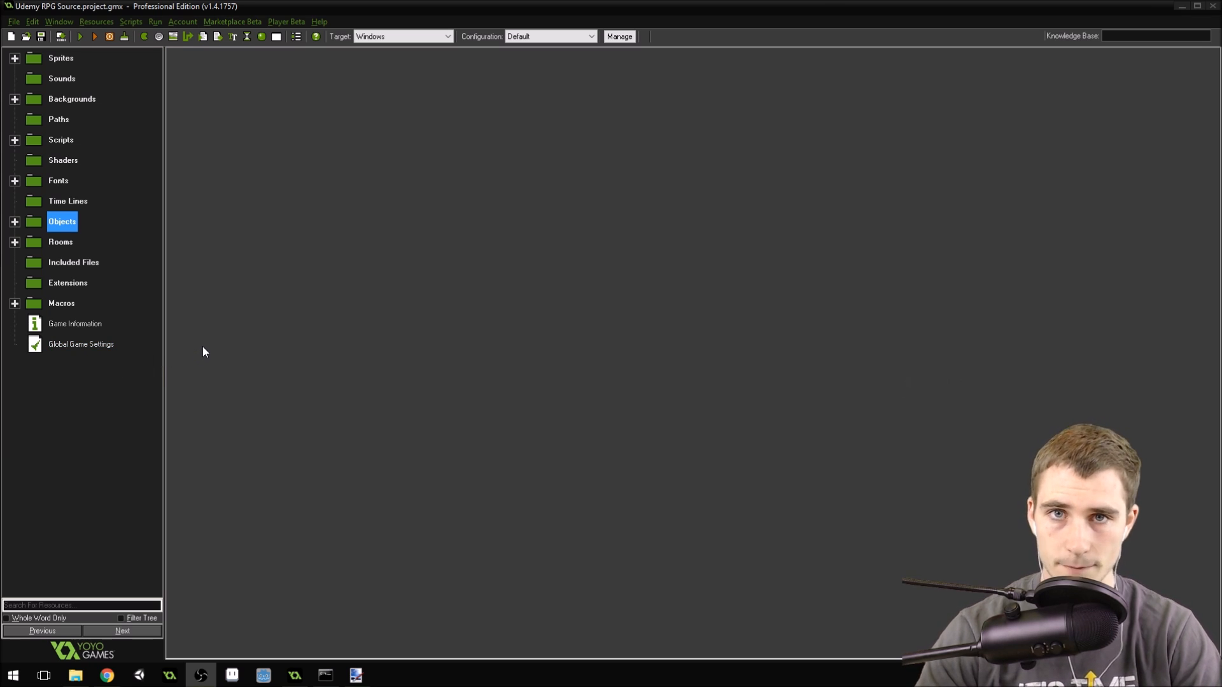
pyautogui.moveTo(207, 339)
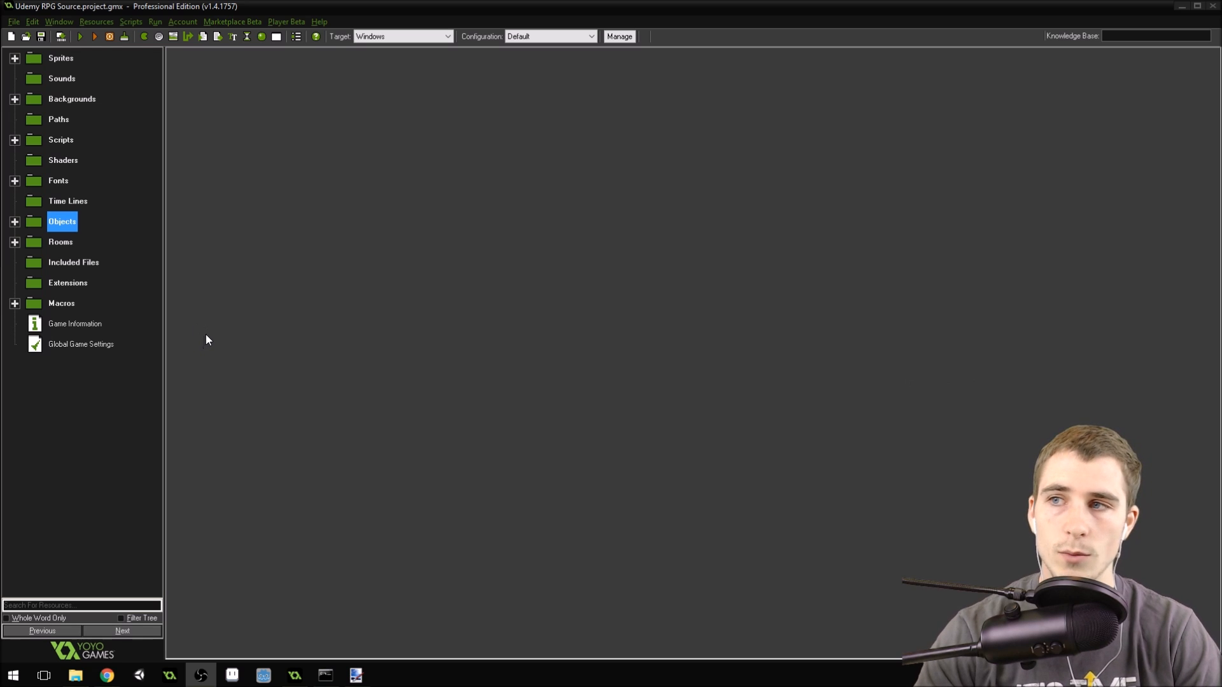
pyautogui.moveTo(240, 320)
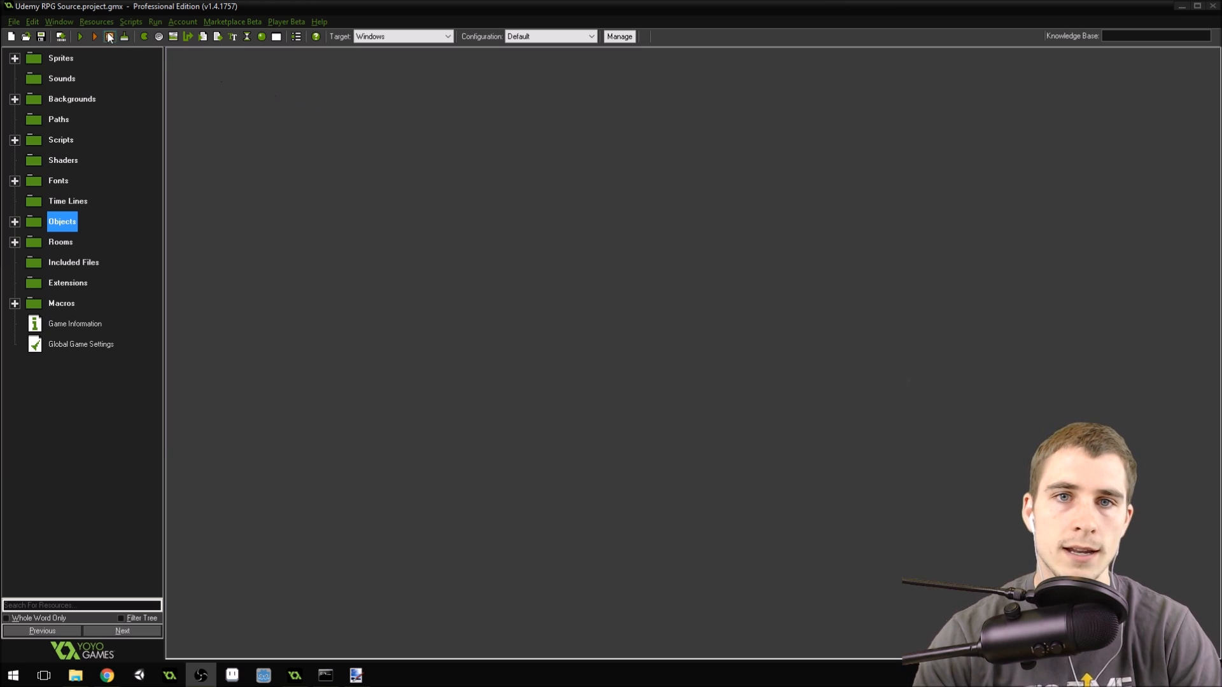
# - Run the RPG and walk the player from the town into the west meadow
pyautogui.click(80, 37)
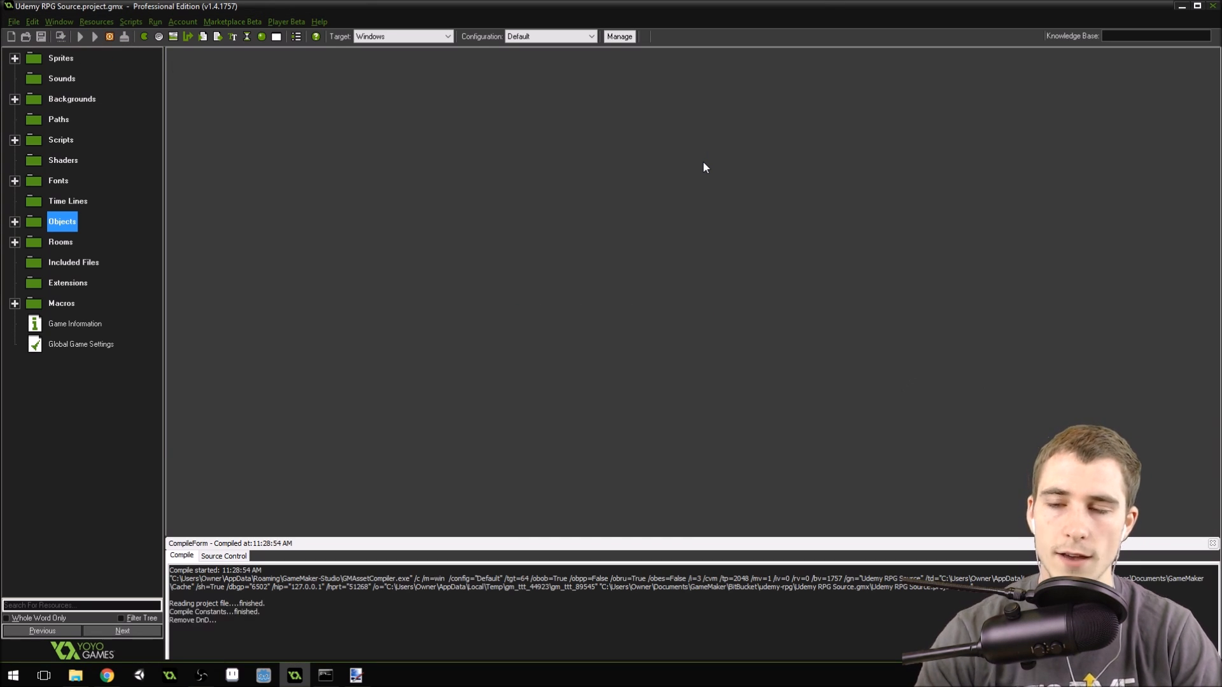
pyautogui.click(80, 37)
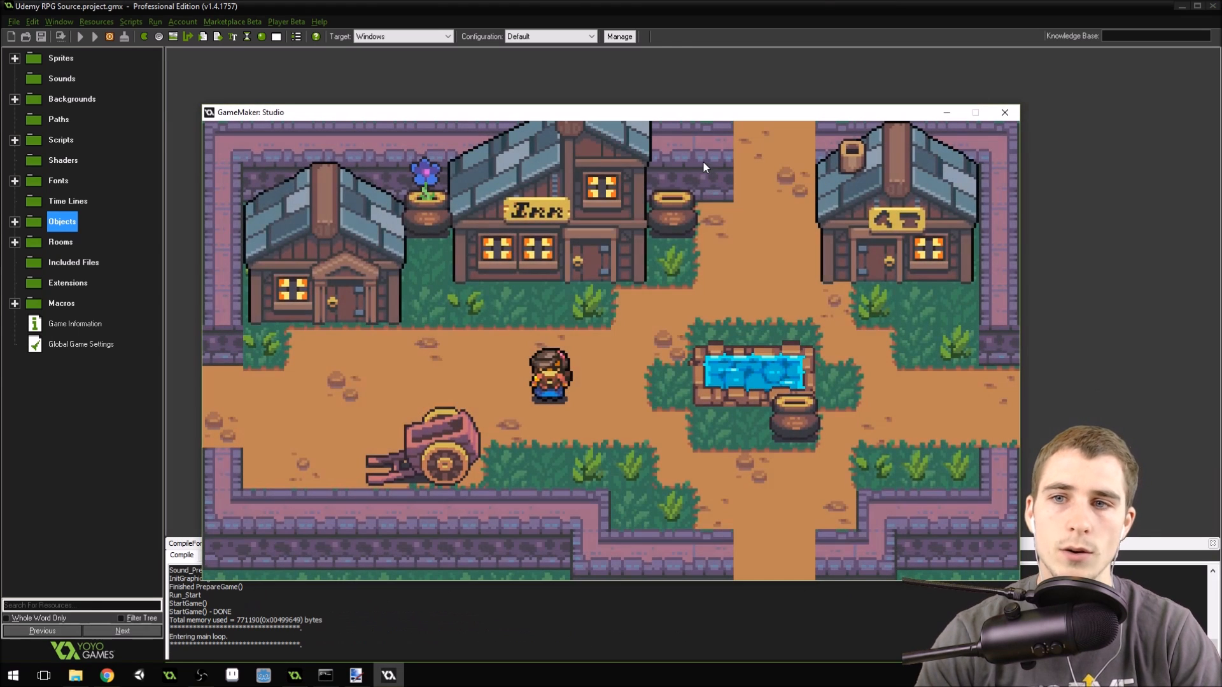
pyautogui.moveTo(692, 138)
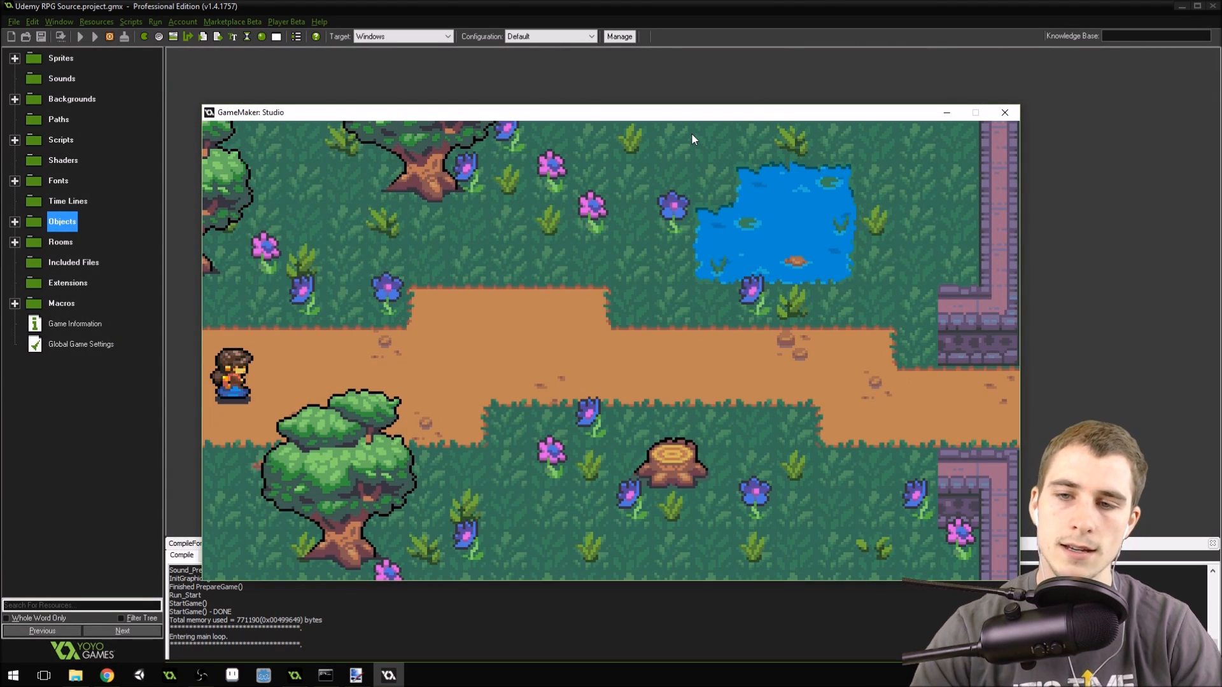
pyautogui.moveTo(905, 133)
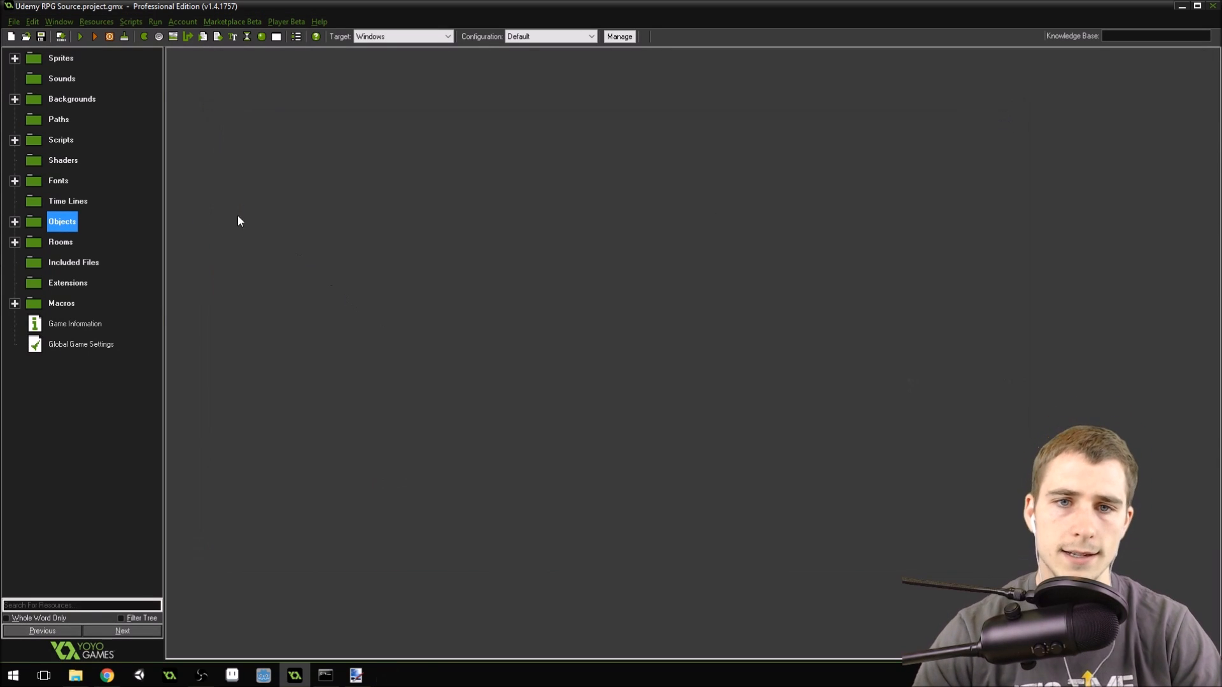
# - Expand the Rooms folder and bring up the r_town room in the room editor
pyautogui.click(14, 221)
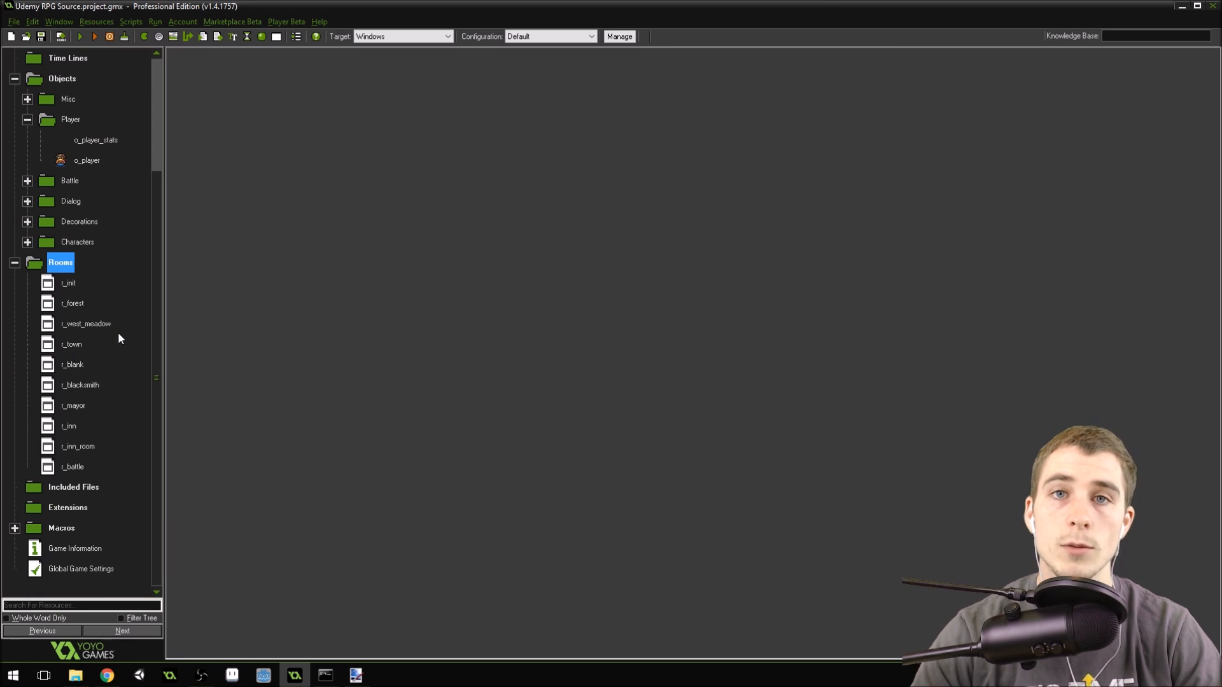
pyautogui.moveTo(147, 349)
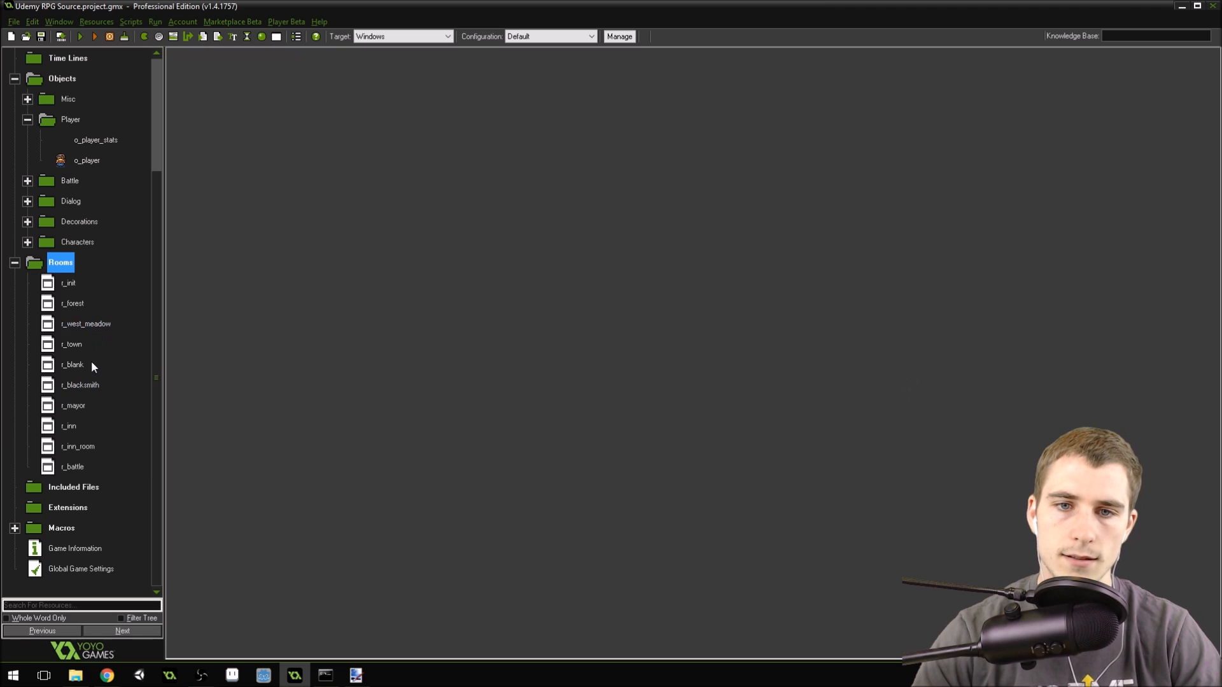
pyautogui.doubleClick(70, 344)
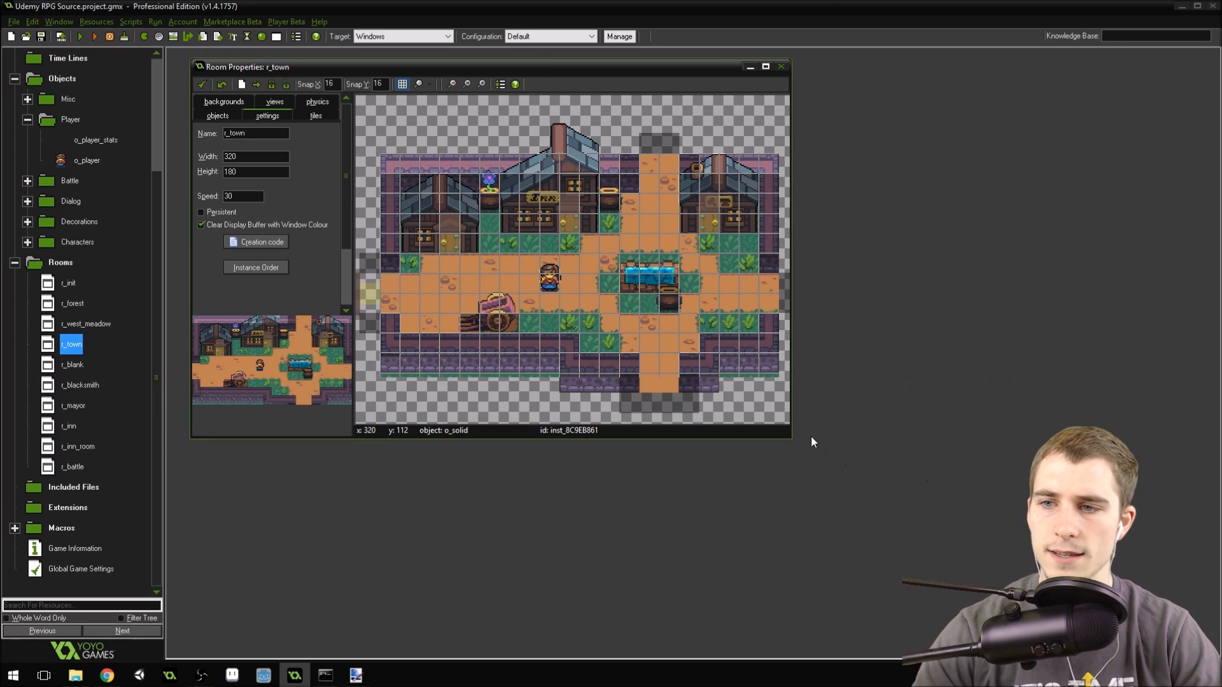
# - Maximize the town room editor and inspect the left door's creation code pointing to r_west_meadow
pyautogui.click(764, 66)
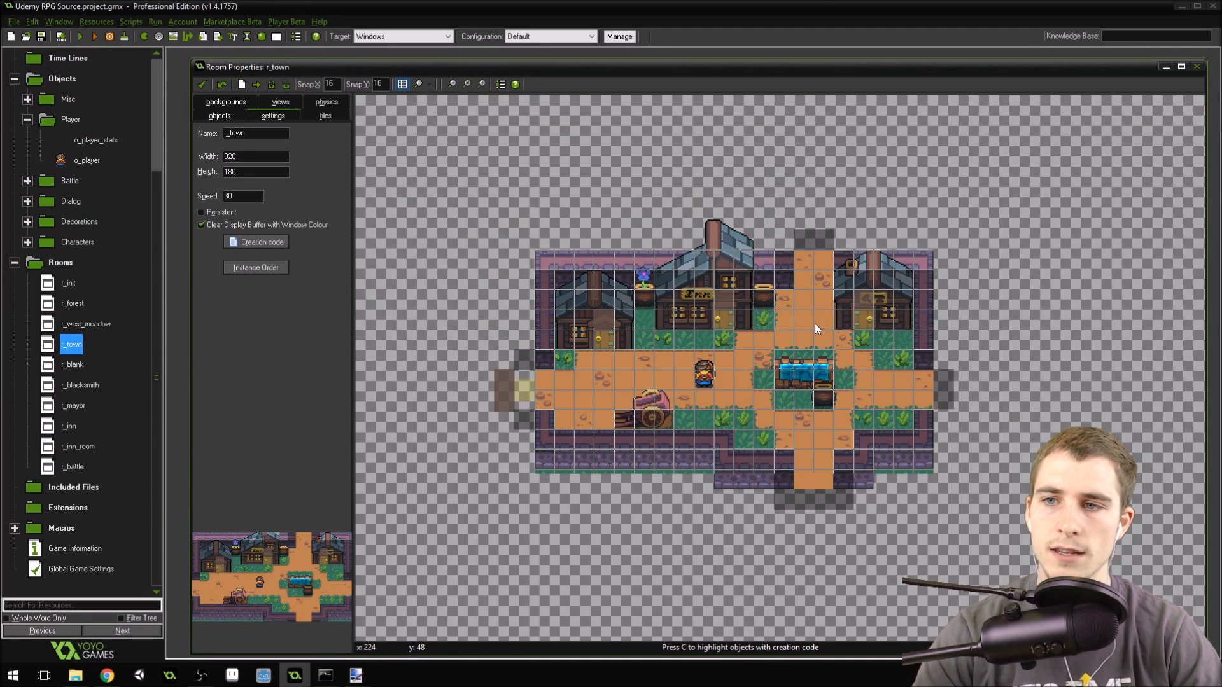
pyautogui.moveTo(1030, 447)
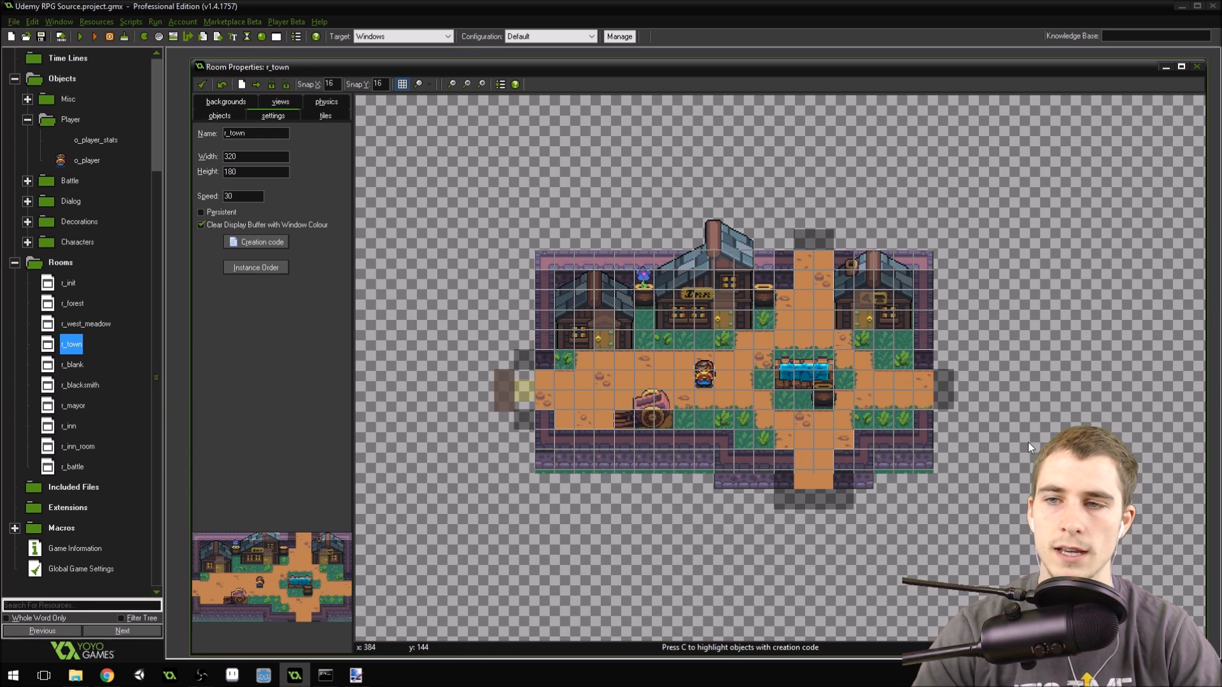
pyautogui.moveTo(861, 311)
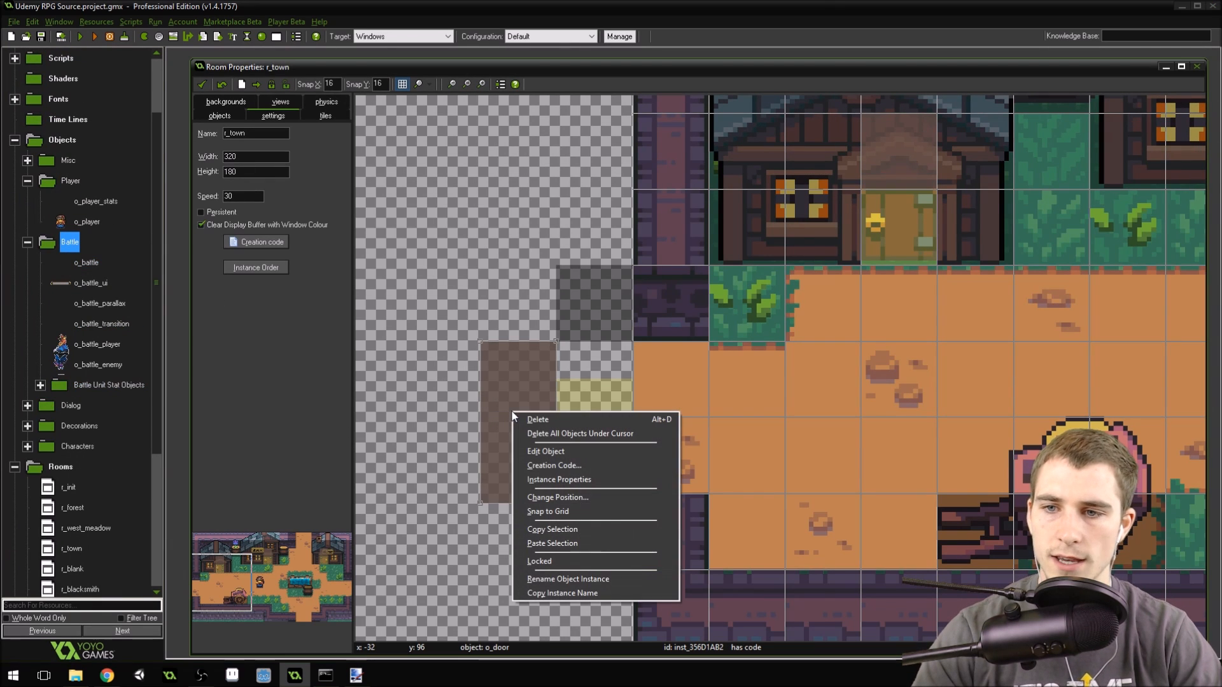
pyautogui.click(554, 465)
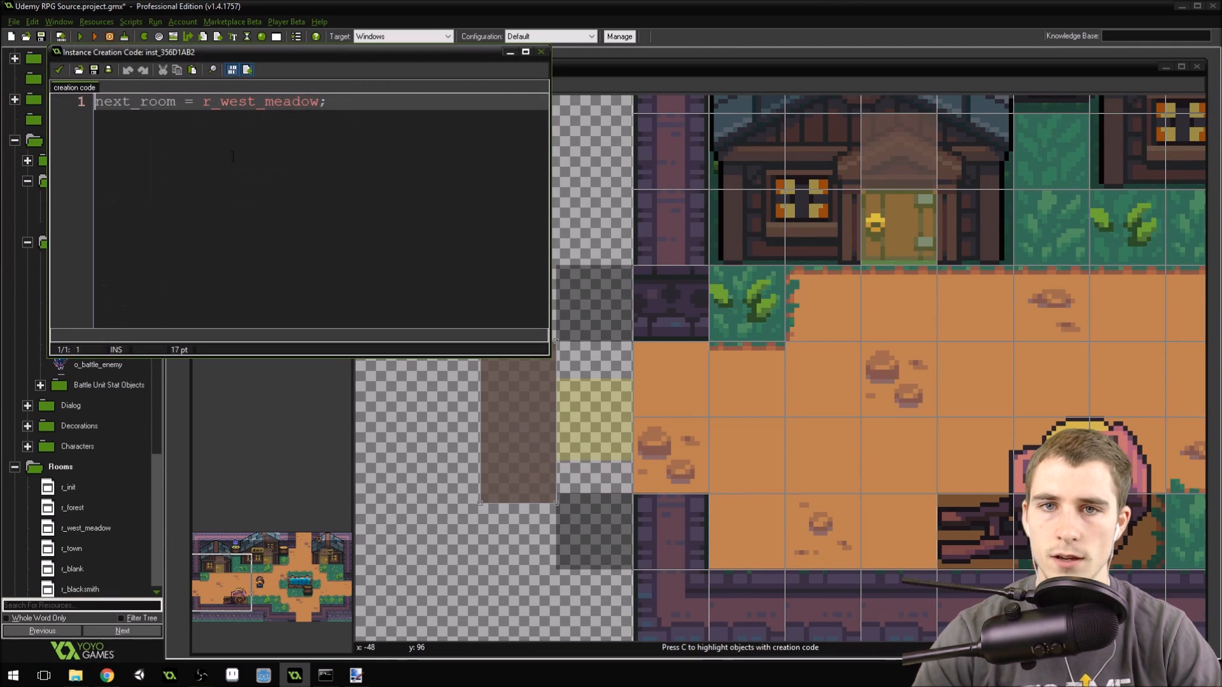
pyautogui.moveTo(59, 70)
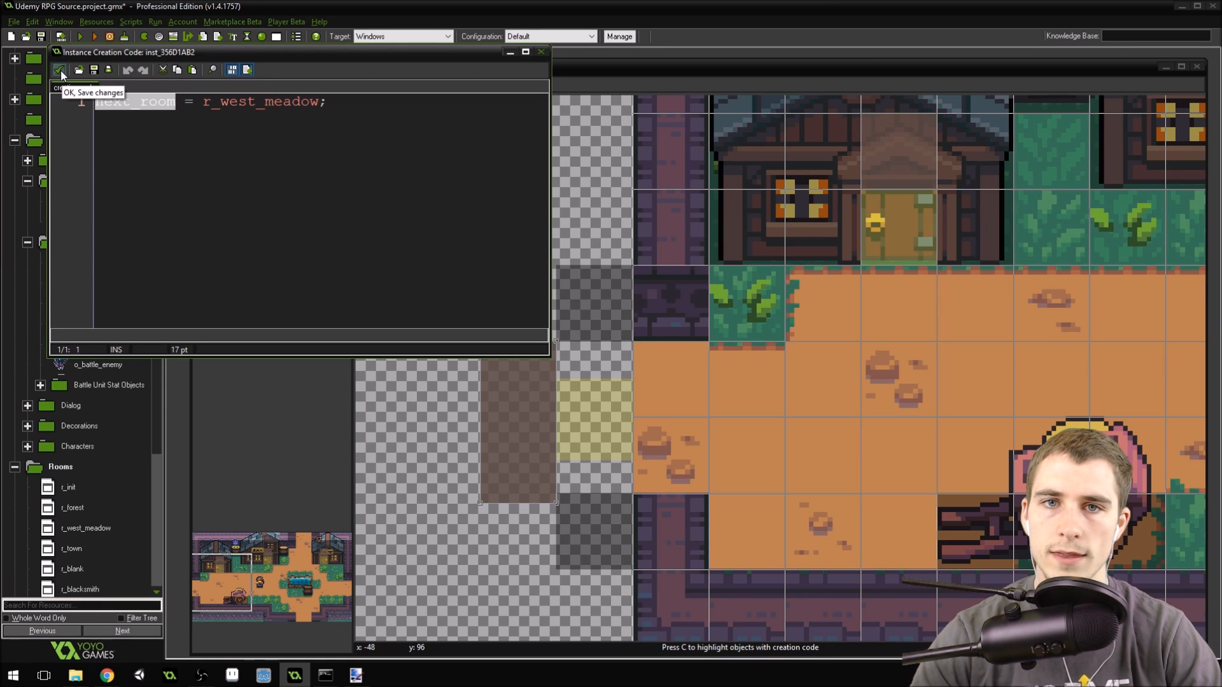
pyautogui.click(60, 70)
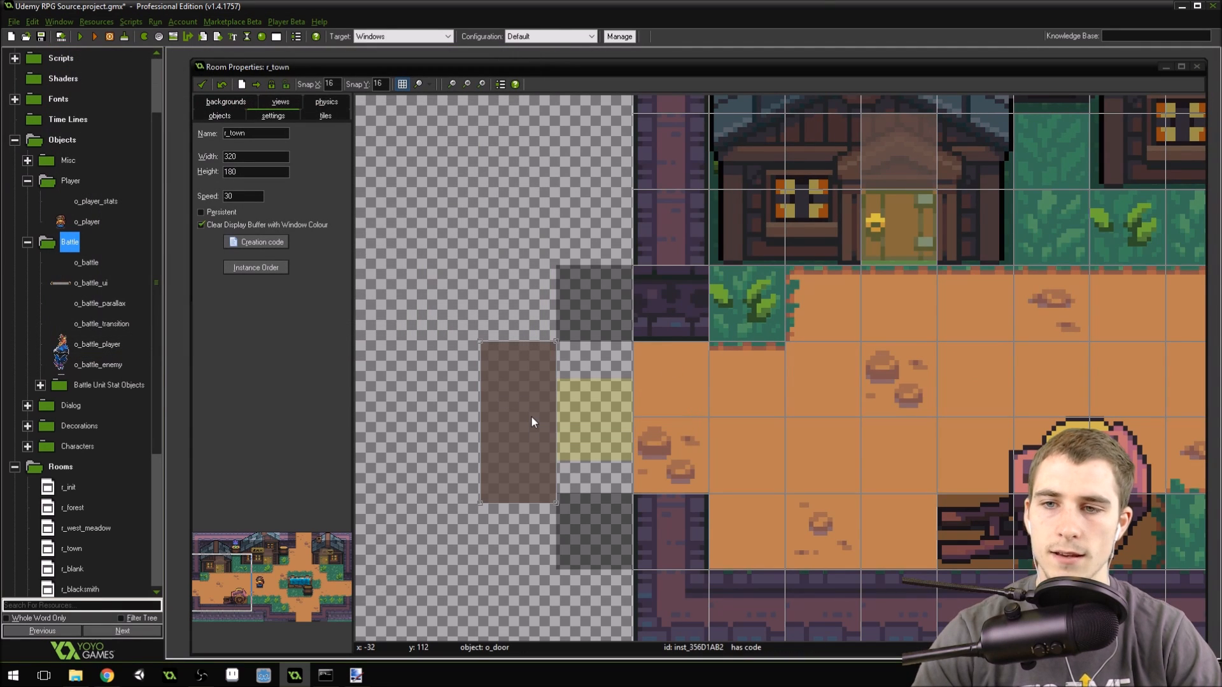
pyautogui.moveTo(527, 431)
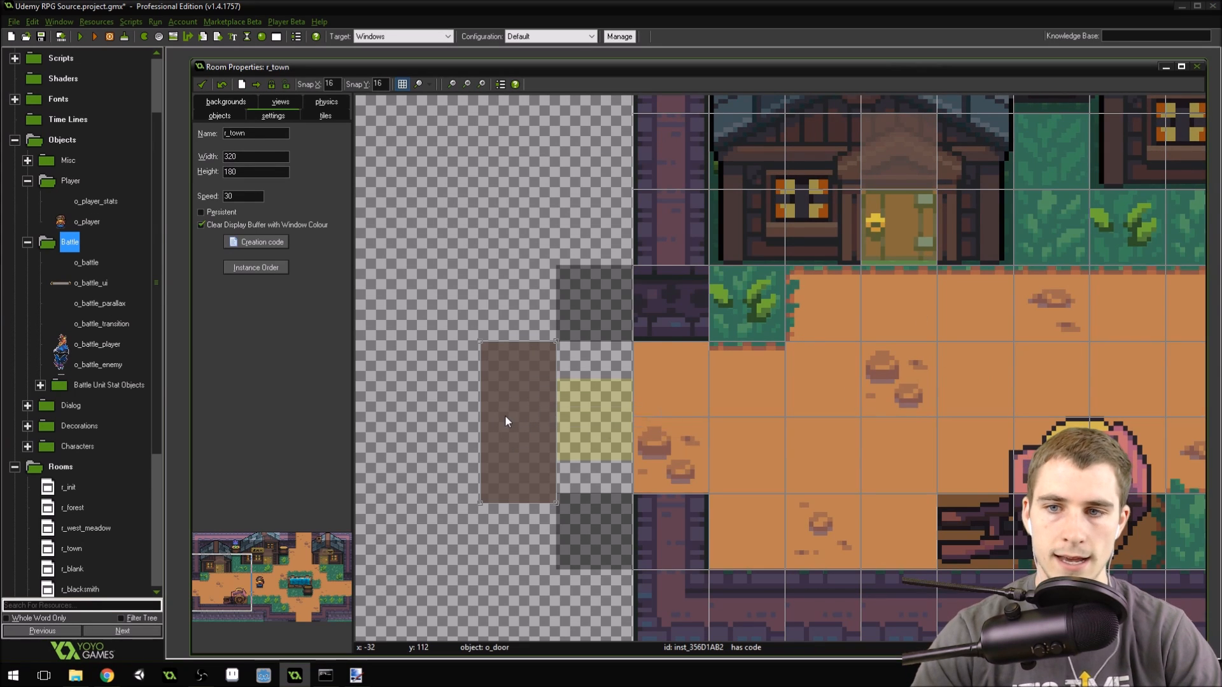
# - Inspect the door instances' creation code in r_west_meadow, then pan to view the whole meadow room
pyautogui.rightClick(506, 421)
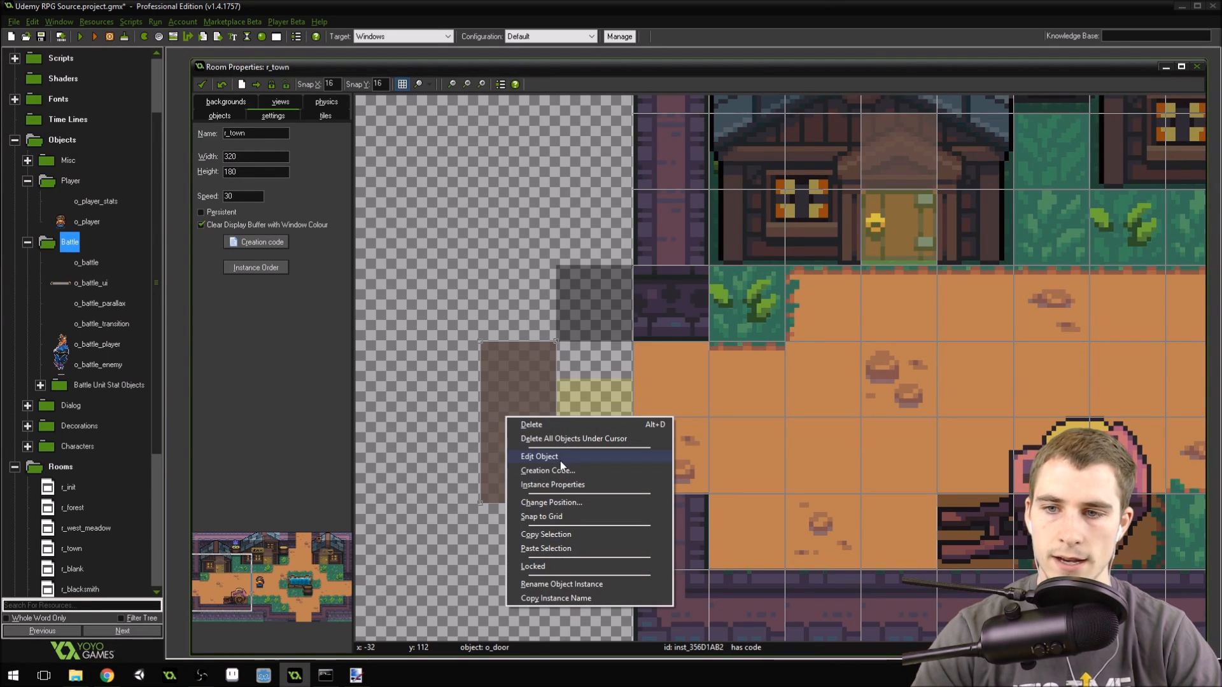
pyautogui.click(548, 470)
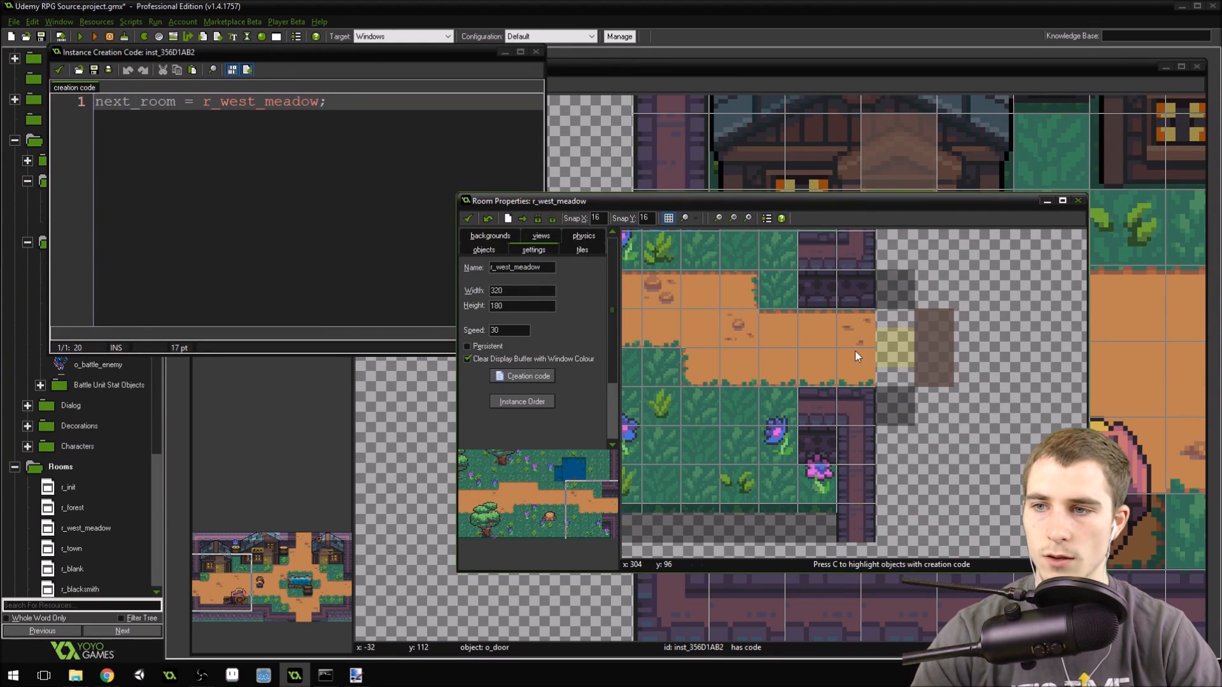
pyautogui.rightClick(927, 348)
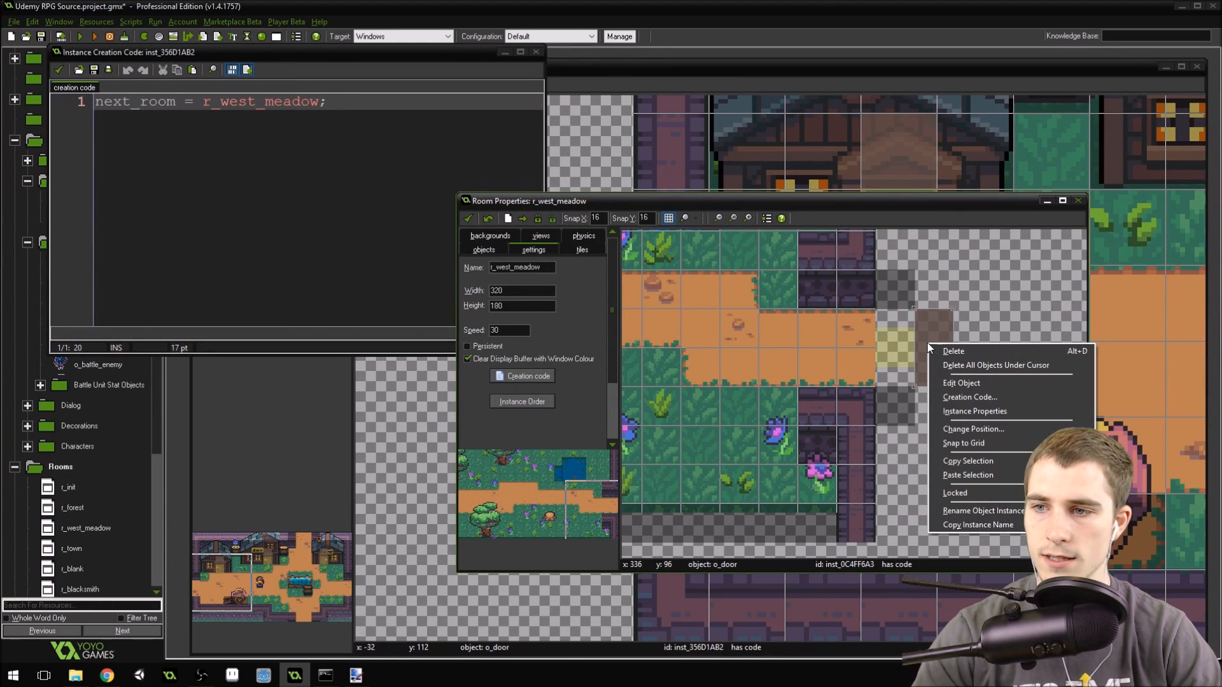
pyautogui.click(970, 397)
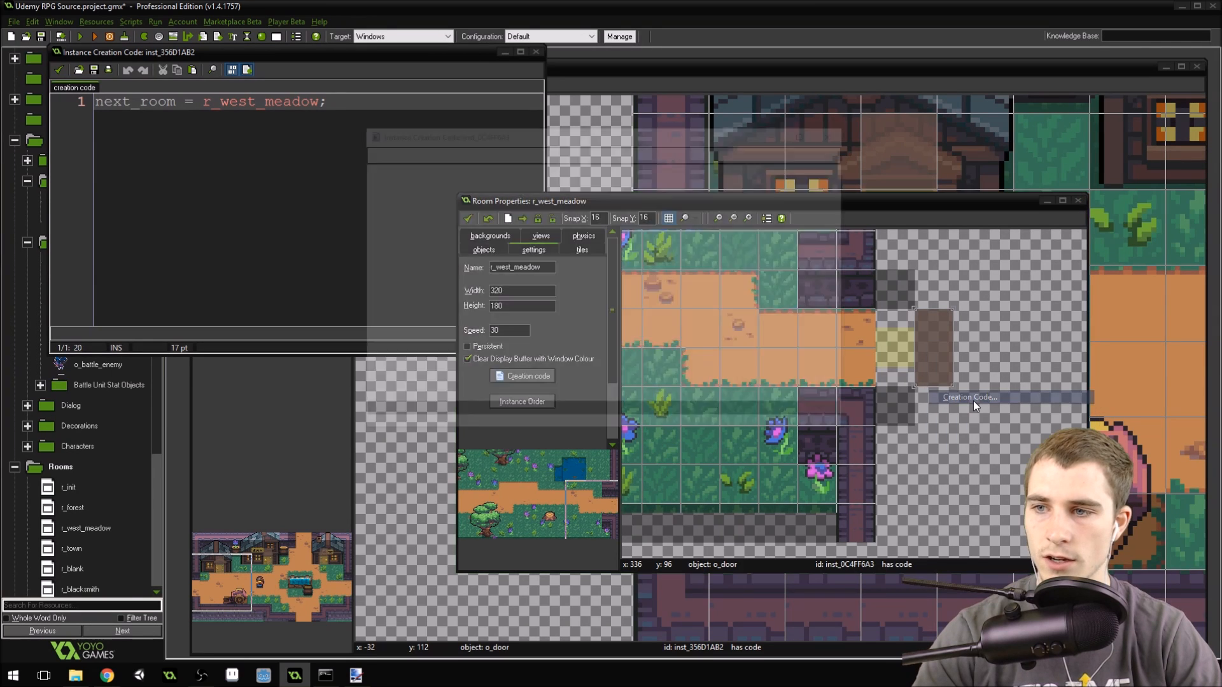
pyautogui.click(969, 396)
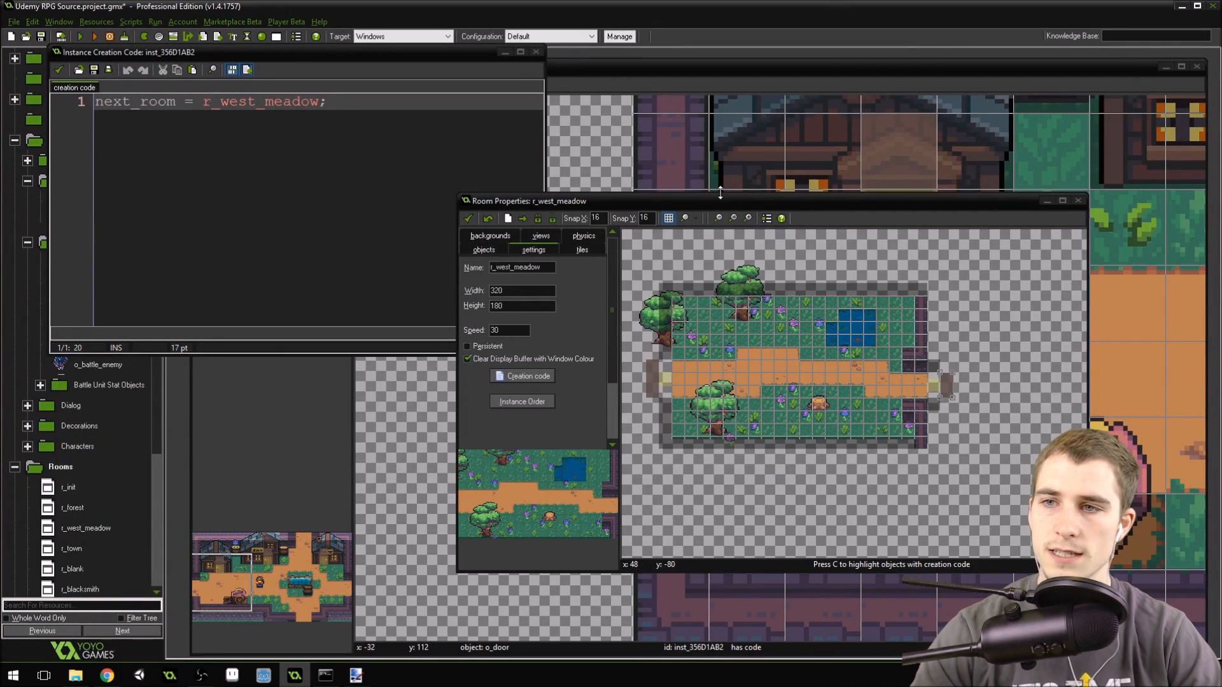
pyautogui.moveTo(518, 201); pyautogui.dragTo(69, 206)
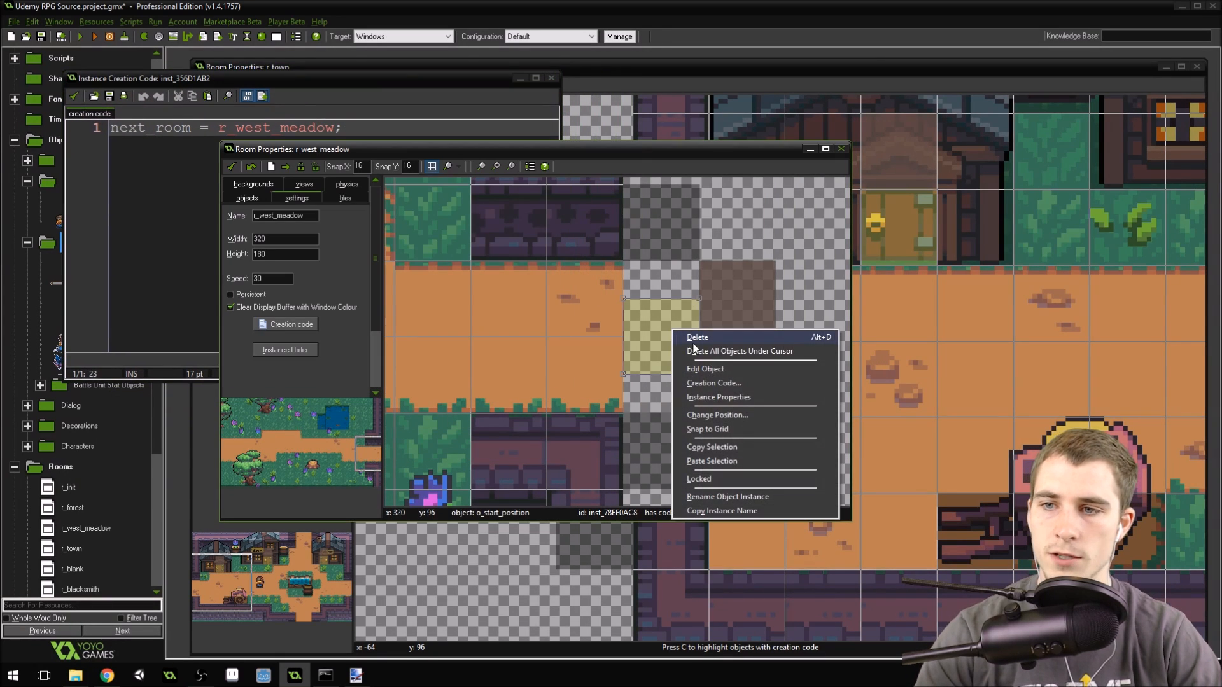
# - Read the meadow start position's creation code setting last_room to r_town
pyautogui.click(712, 383)
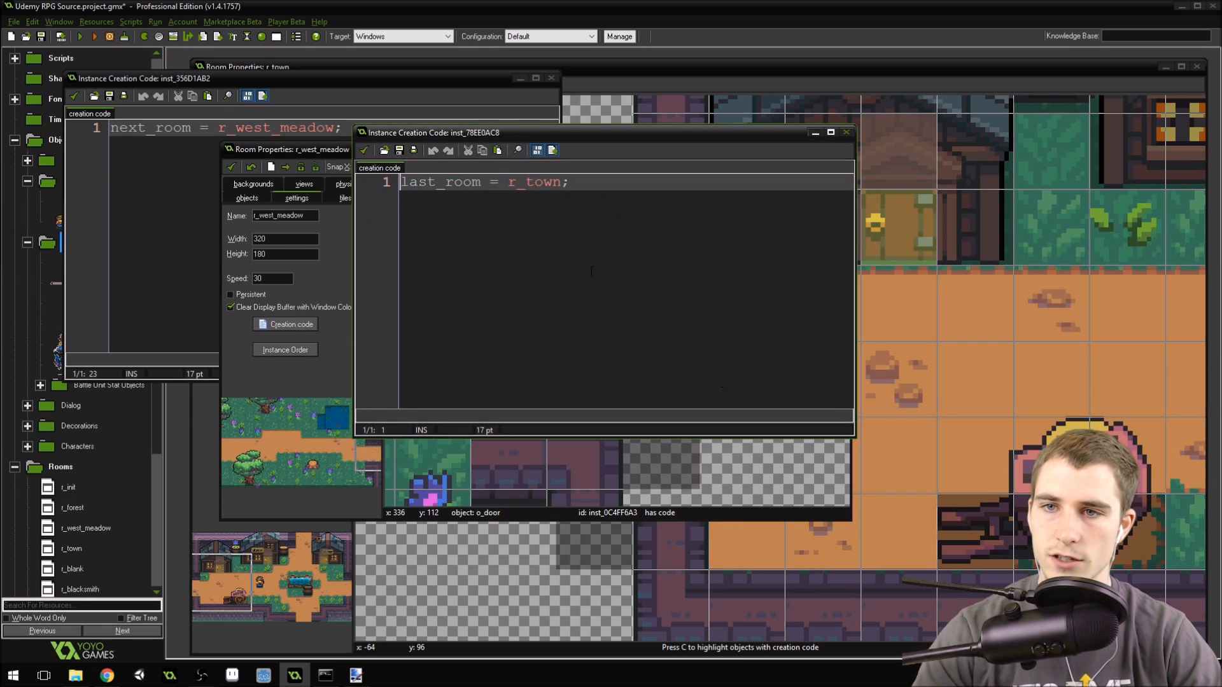
pyautogui.doubleClick(440, 182)
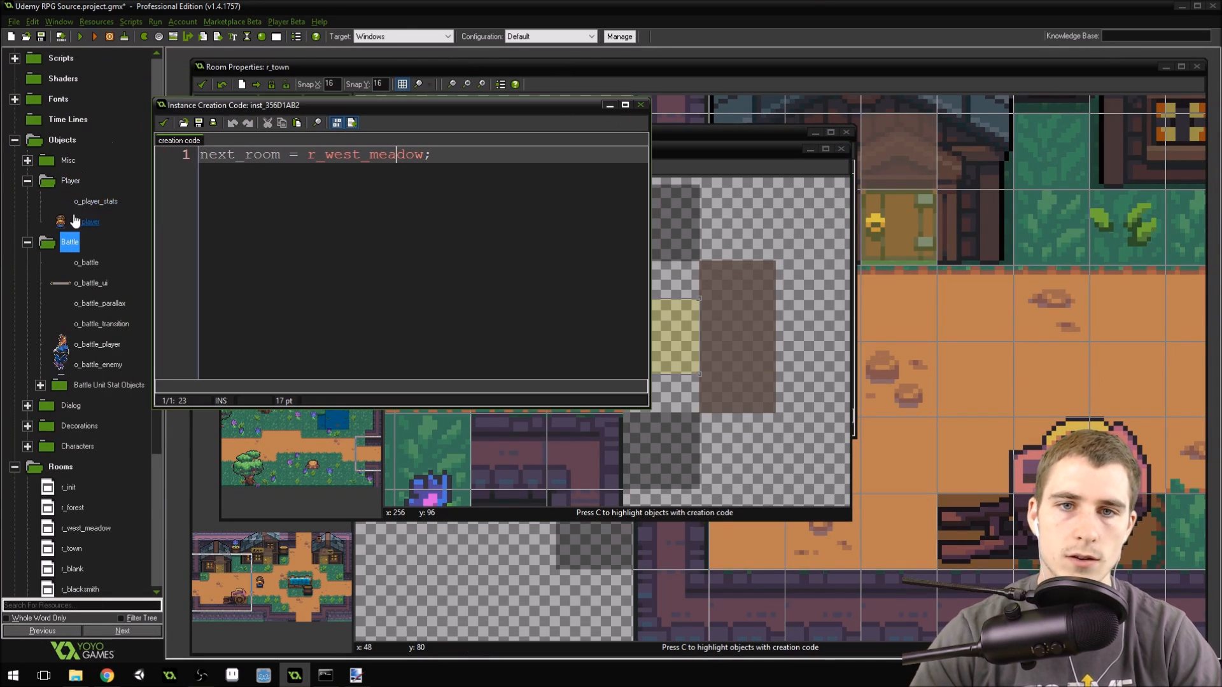
# - Review o_player's Room Start code that moves the player to the start position matching last_room
pyautogui.doubleClick(88, 221)
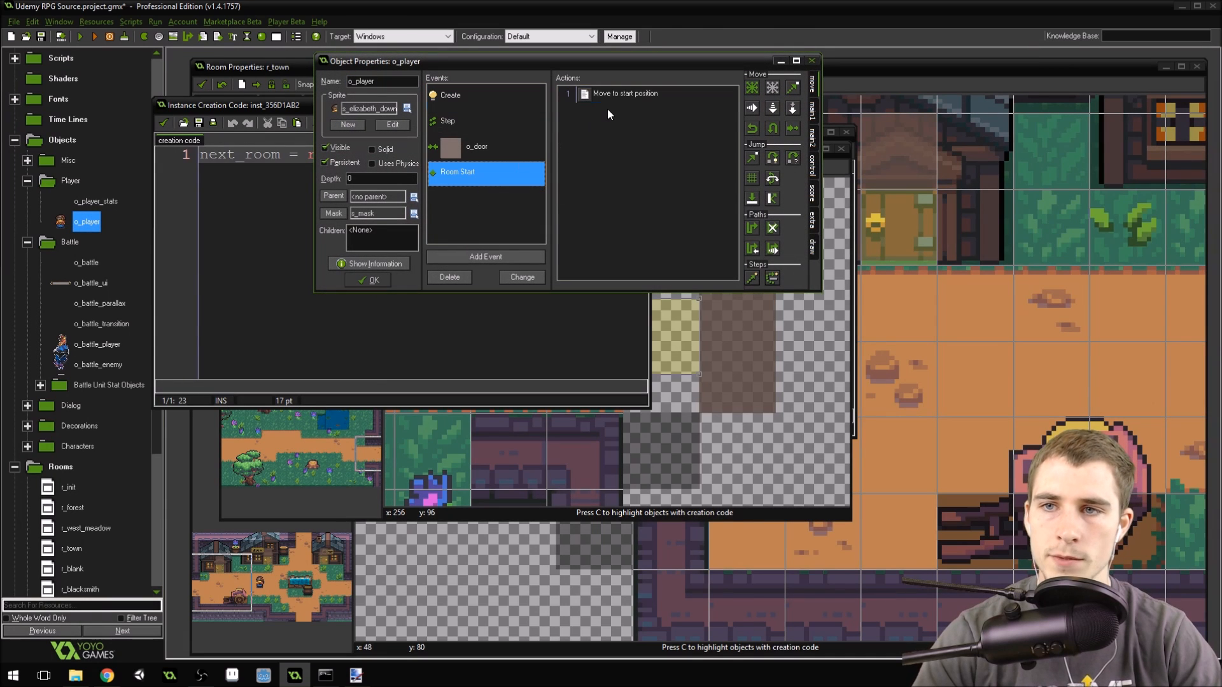
pyautogui.doubleClick(625, 93)
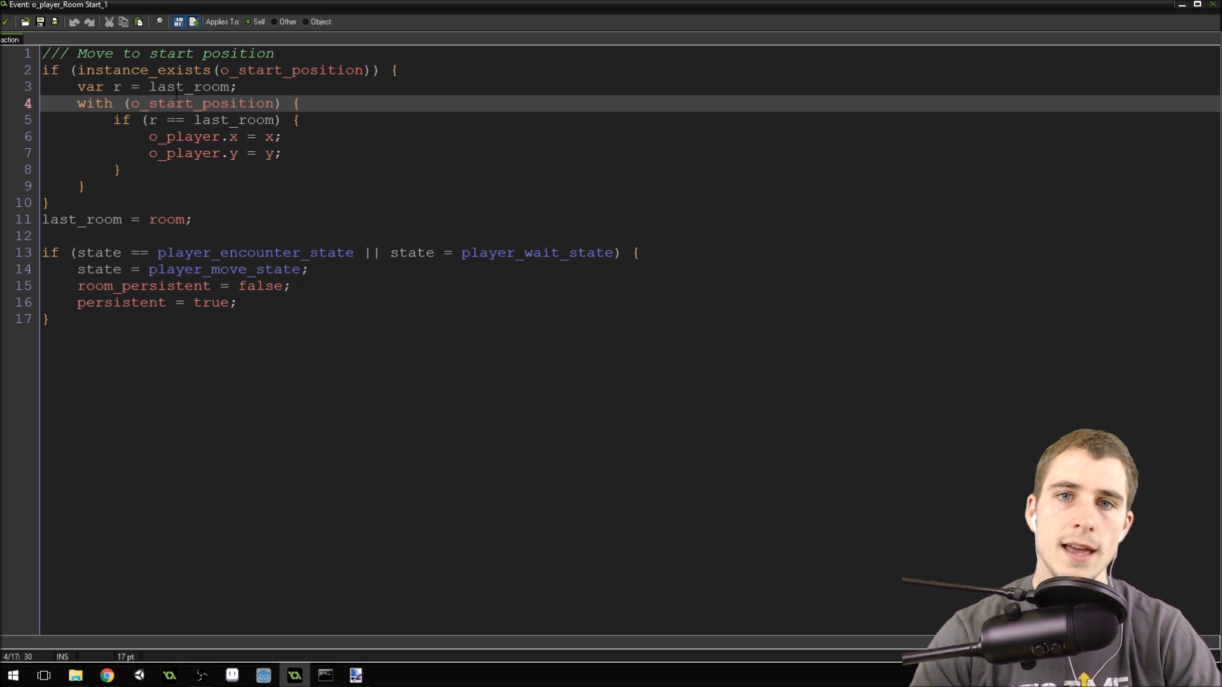
pyautogui.doubleClick(190, 87)
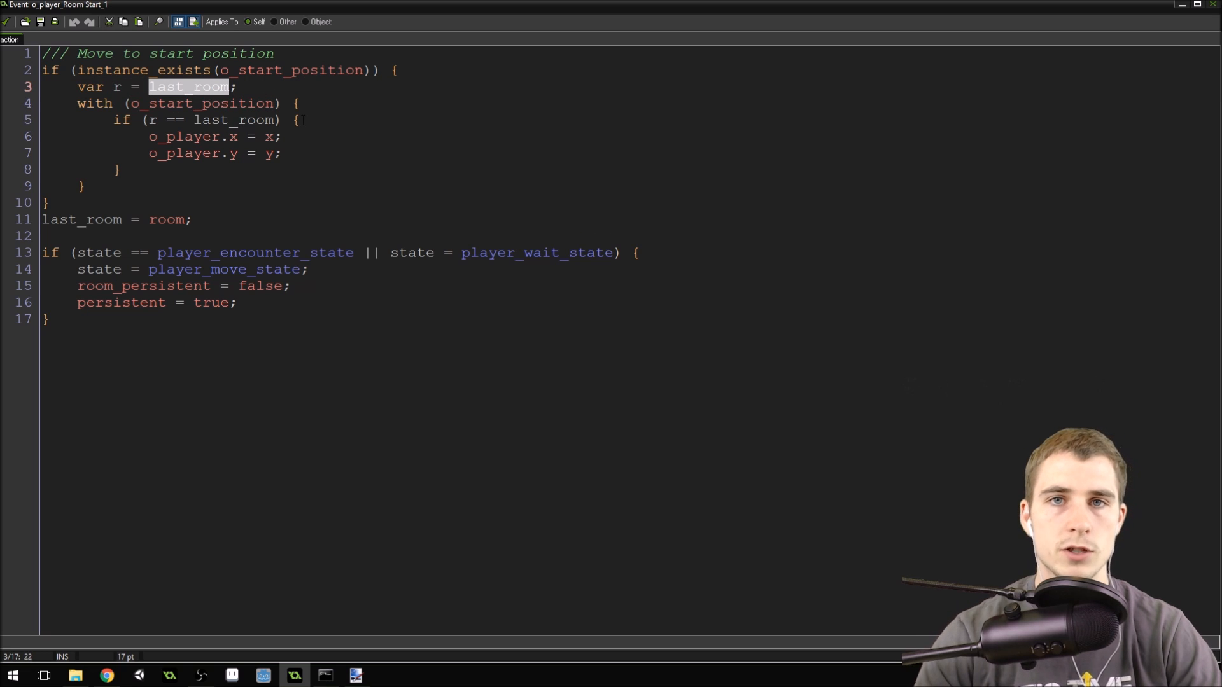
pyautogui.moveTo(205, 103)
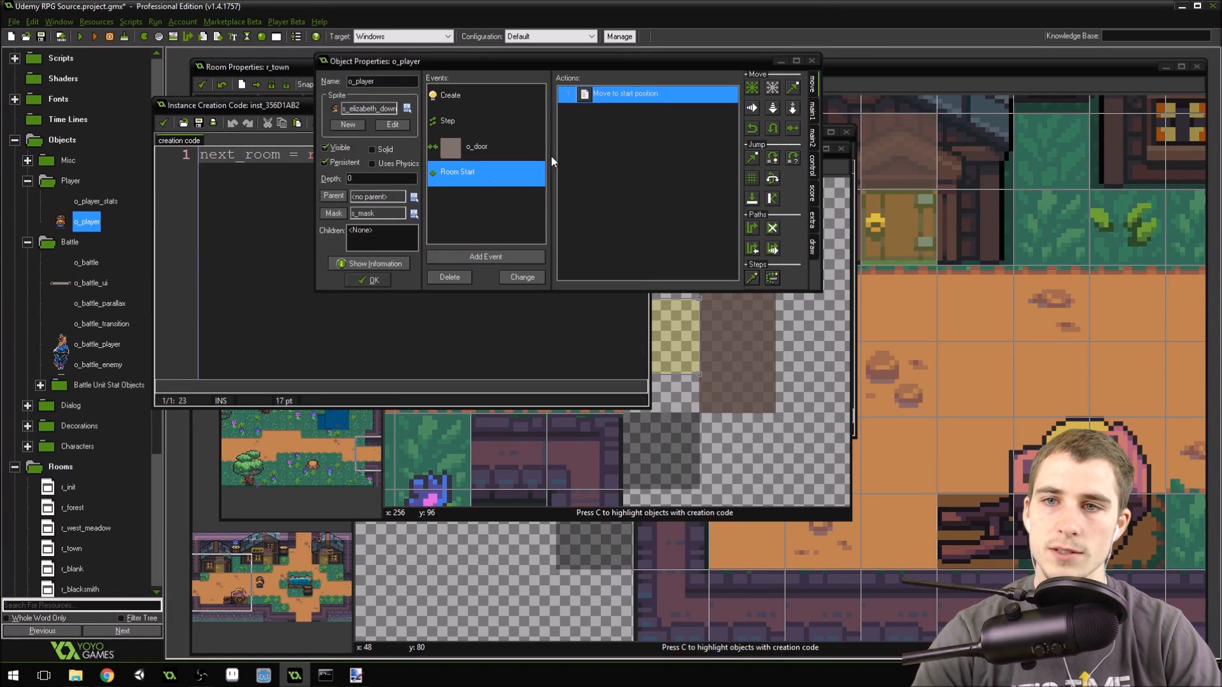
# - Close the o_player properties and return to the start position instance in r_west_meadow
pyautogui.doubleClick(645, 94)
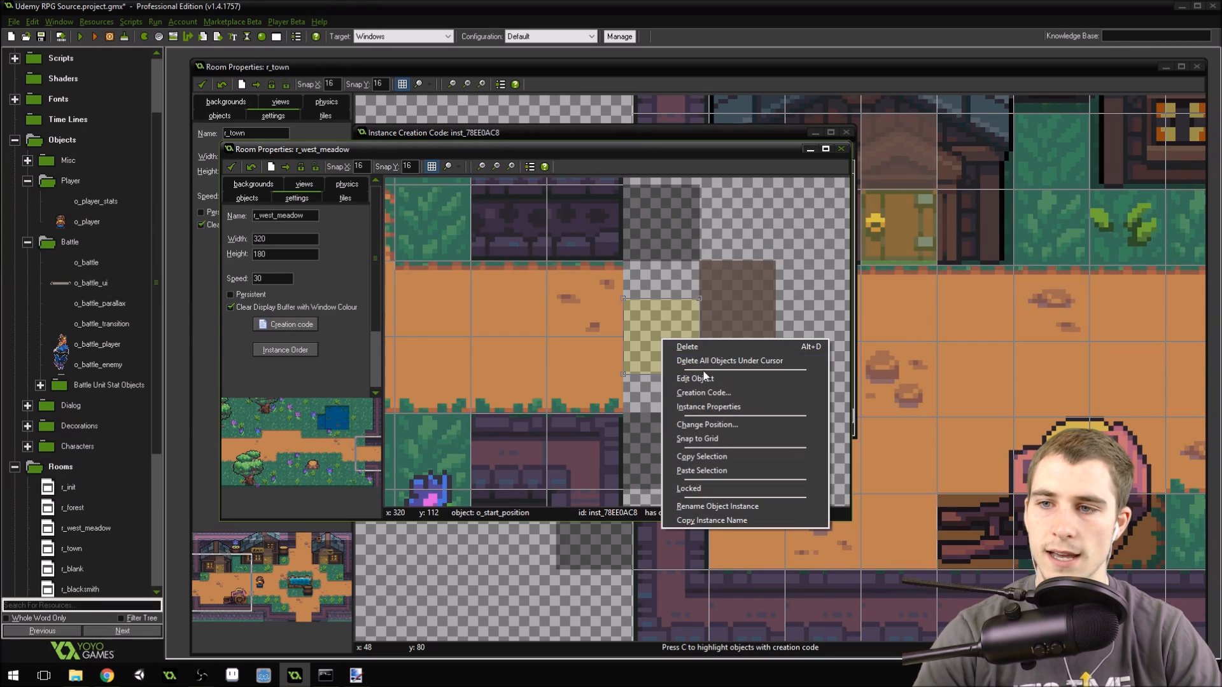
pyautogui.click(702, 393)
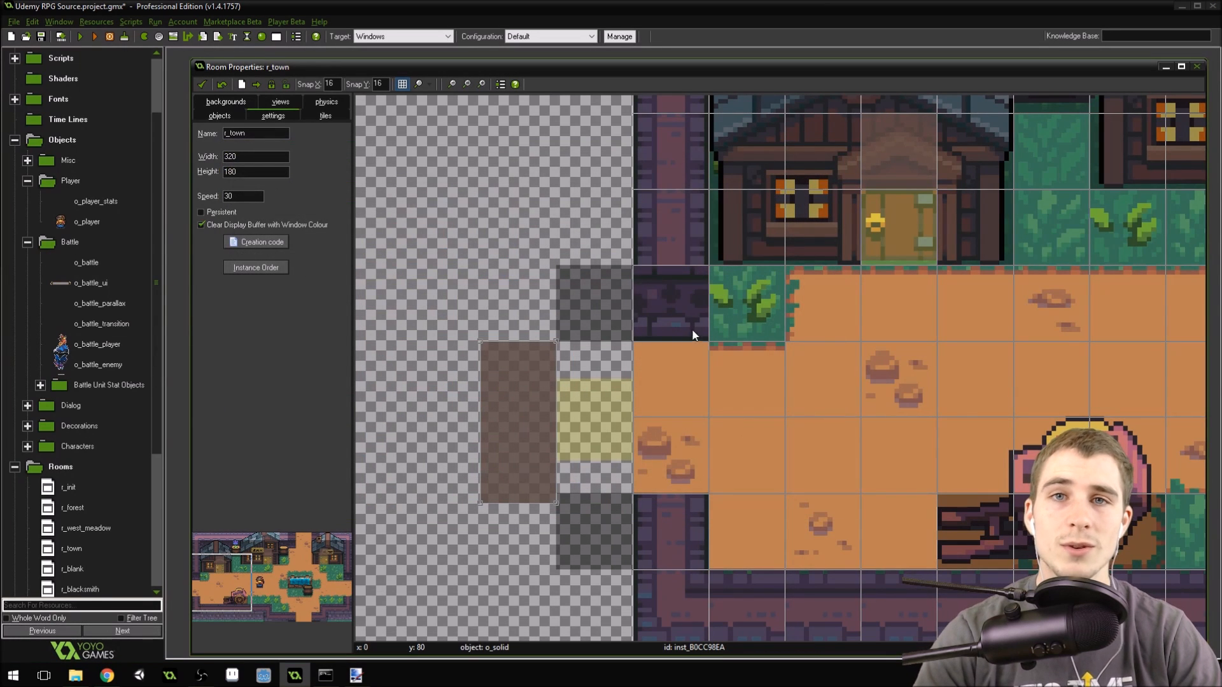
# - Close the town room editor, leaving only the resource tree
pyautogui.click(1197, 66)
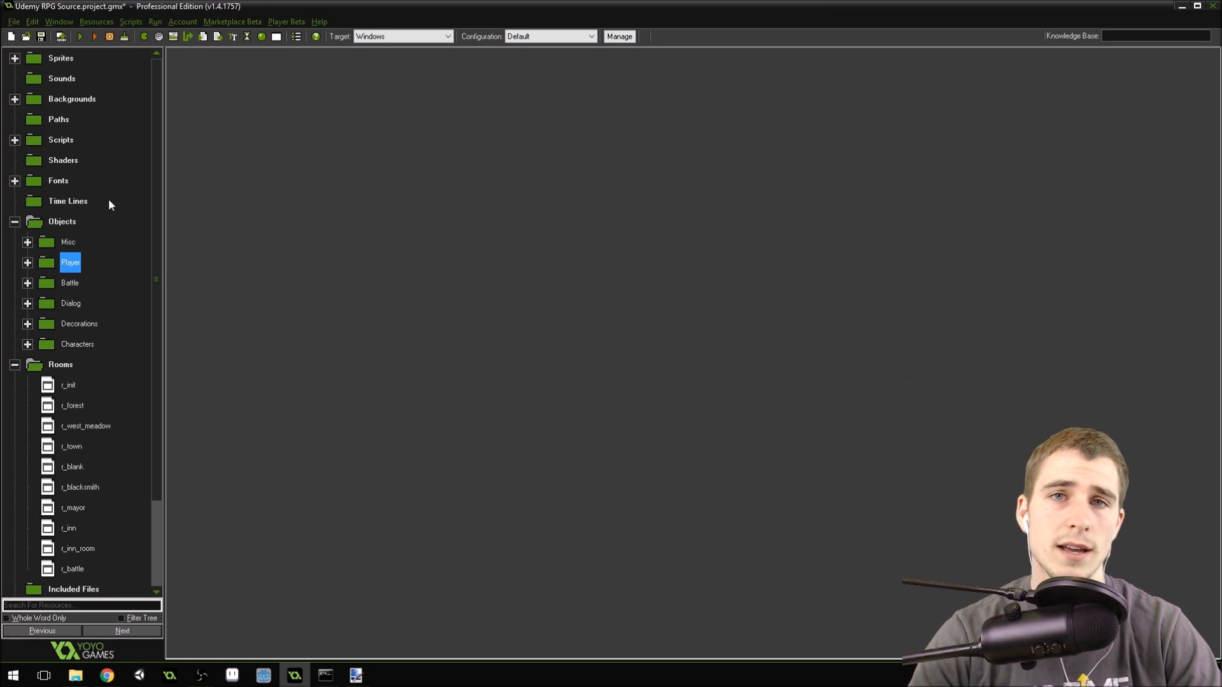
pyautogui.moveTo(22, 156)
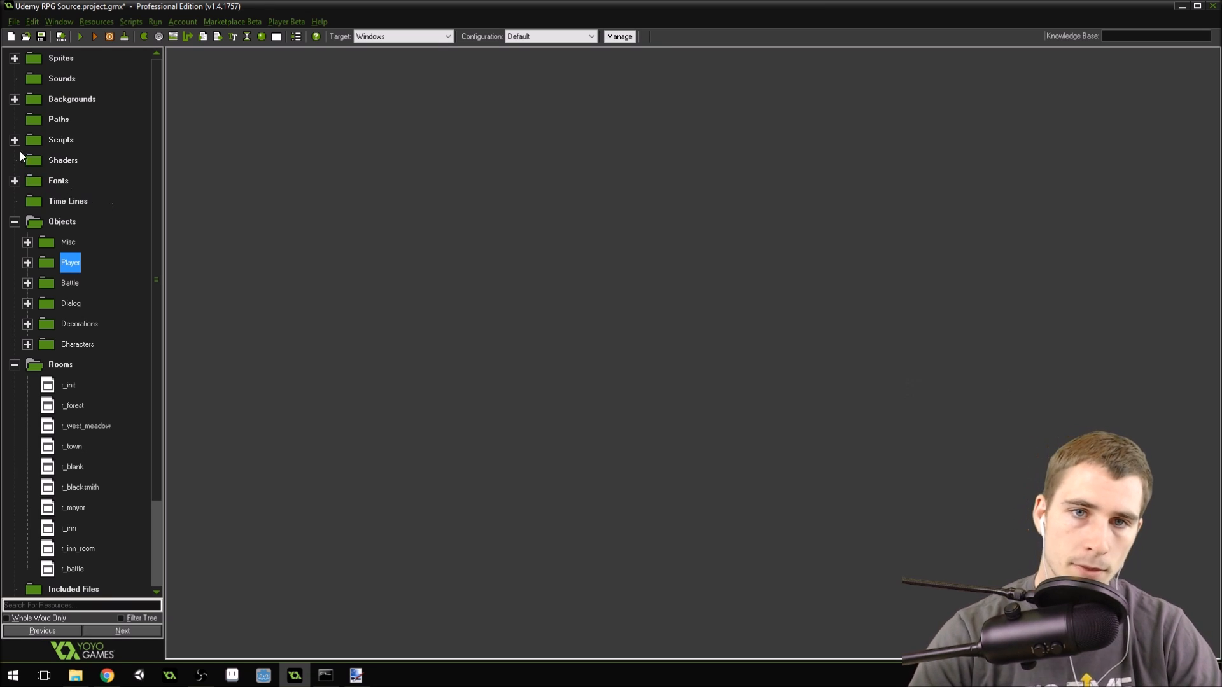
pyautogui.click(70, 100)
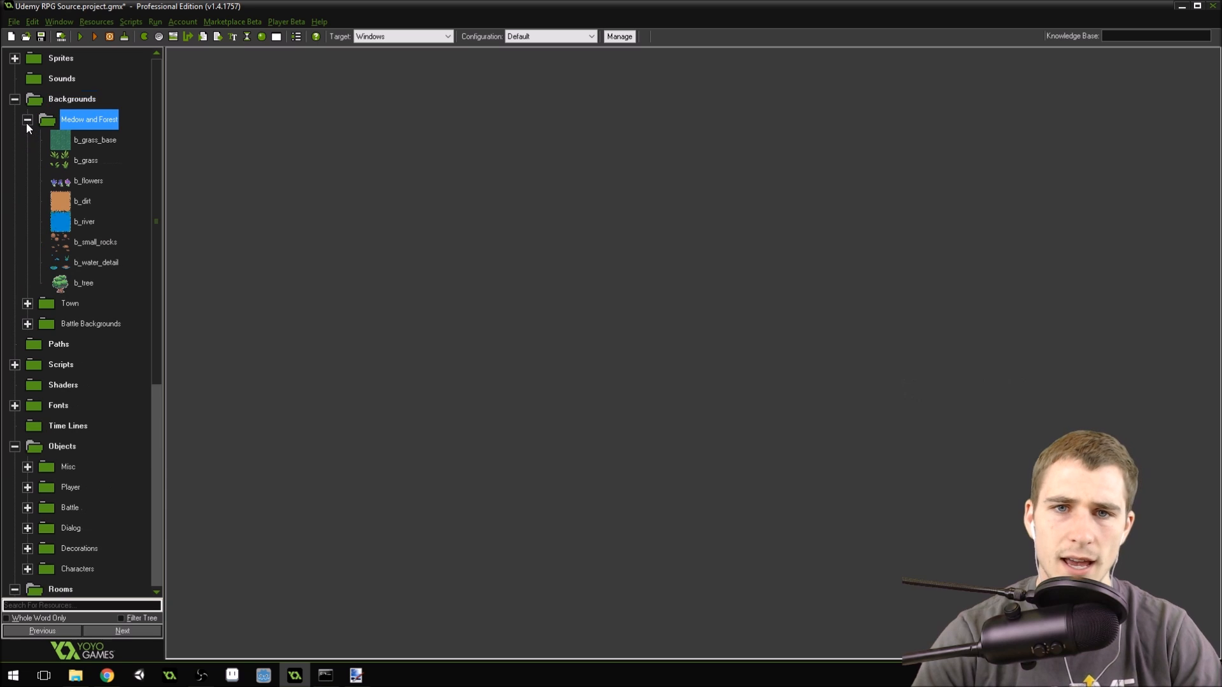
pyautogui.doubleClick(95, 139)
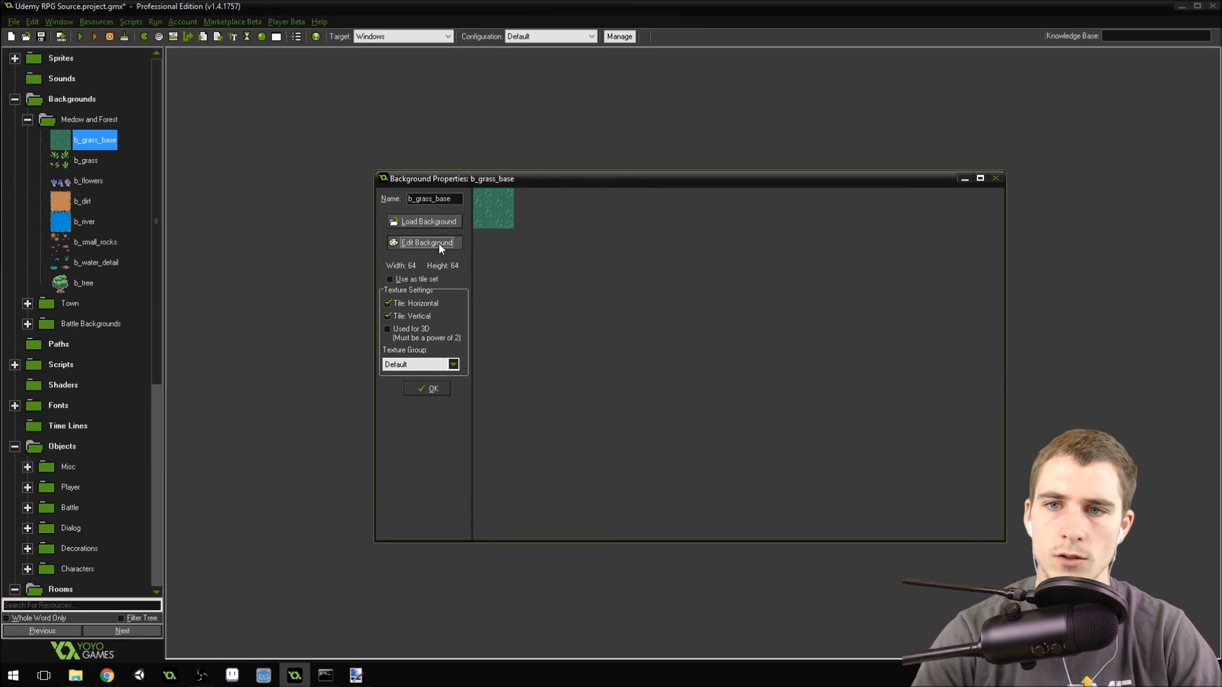
pyautogui.click(426, 242)
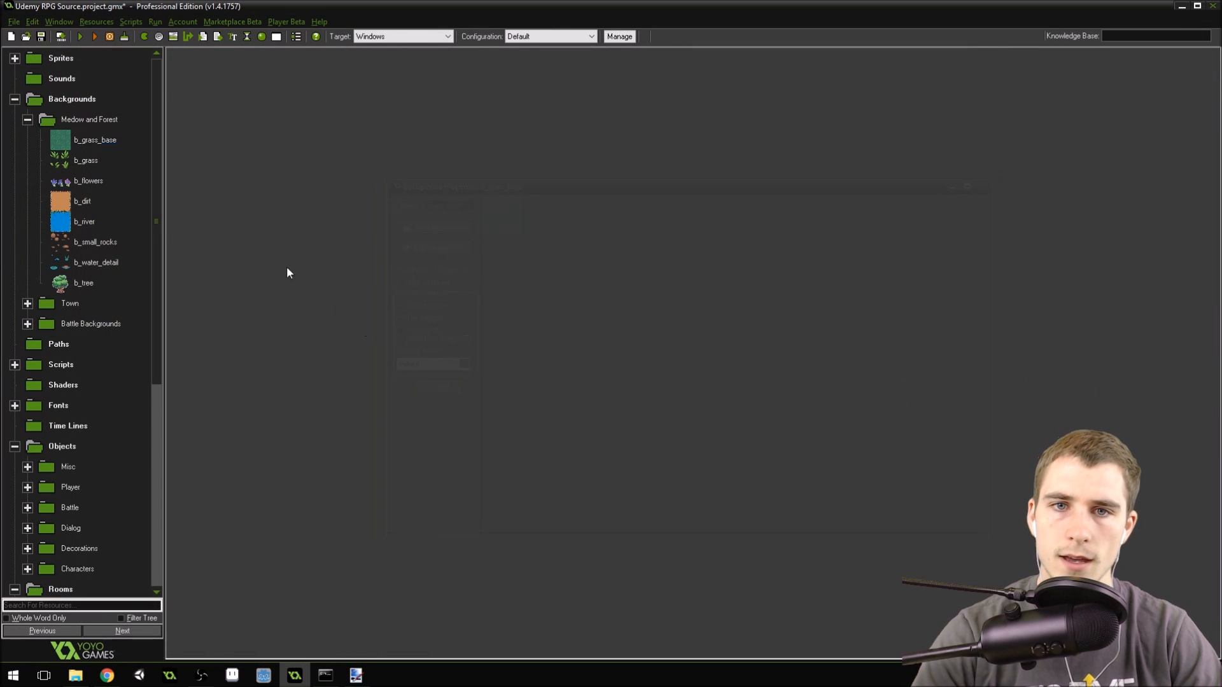
pyautogui.doubleClick(82, 201)
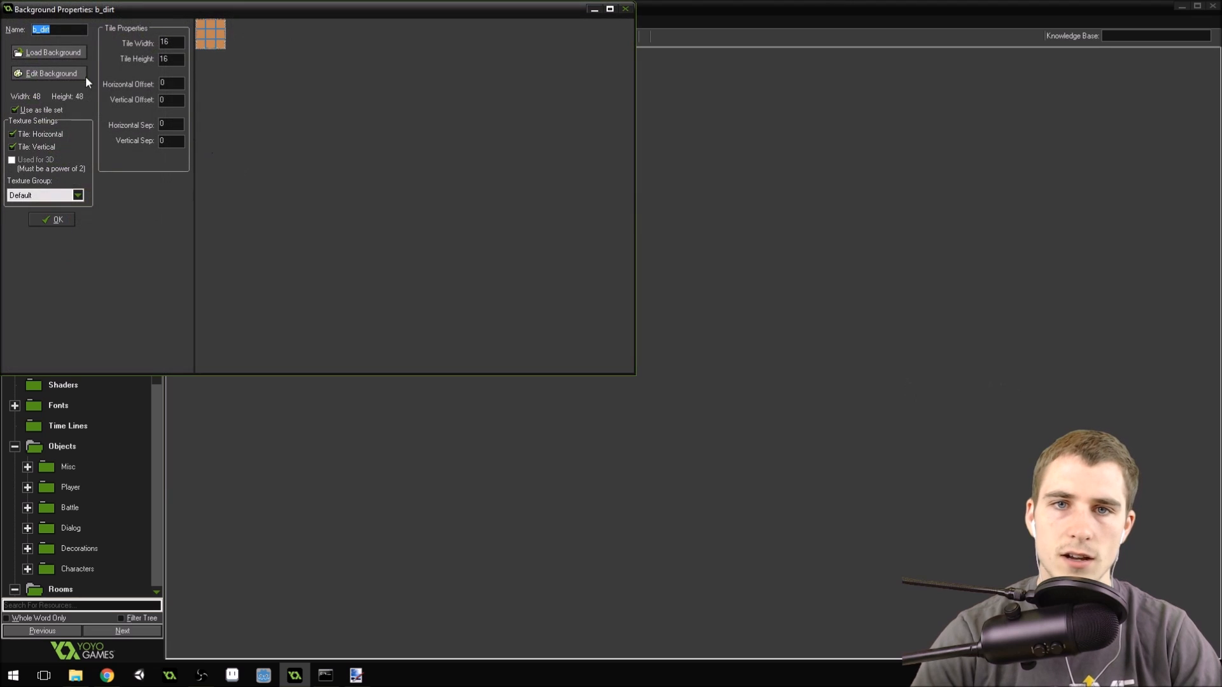
pyautogui.click(51, 74)
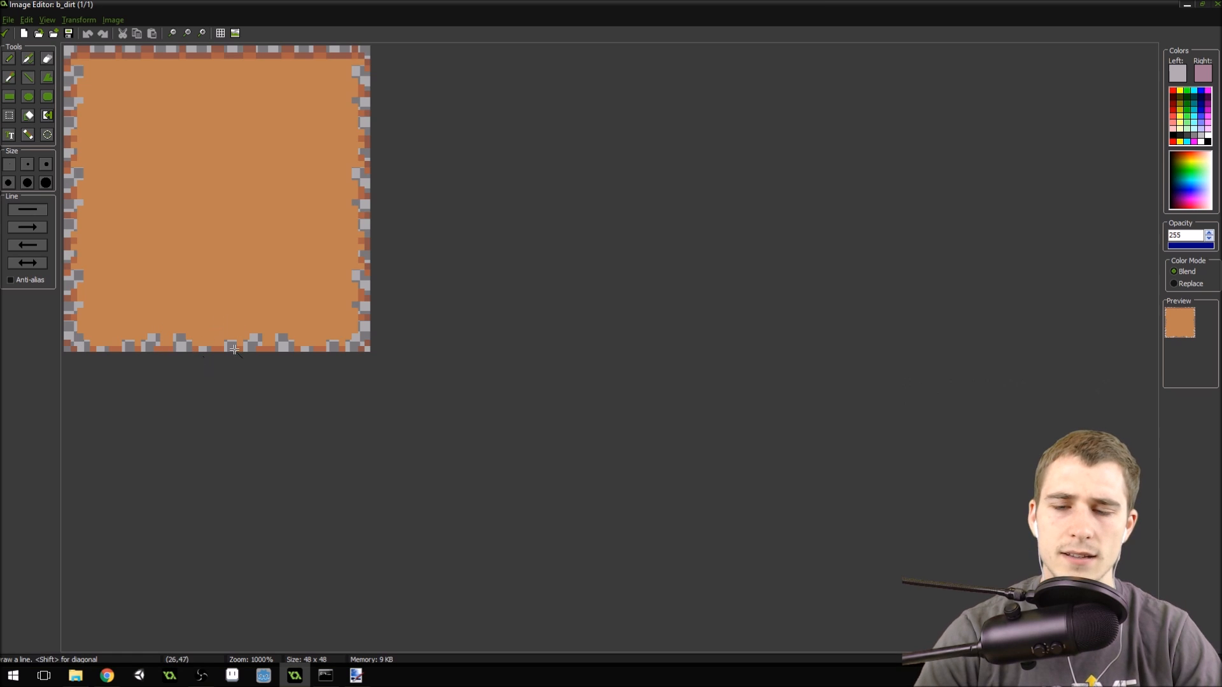
pyautogui.moveTo(277, 69)
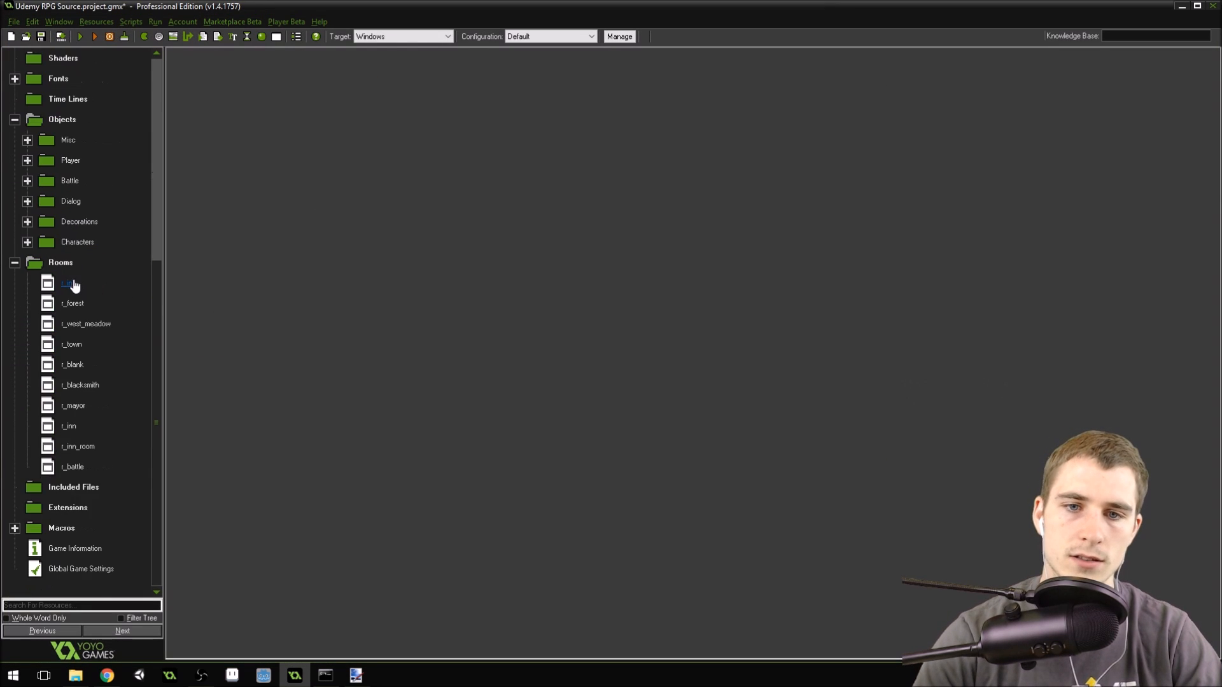
# - Reopen r_west_meadow and hide the grid so the dirt path tiles show unobstructed
pyautogui.click(72, 303)
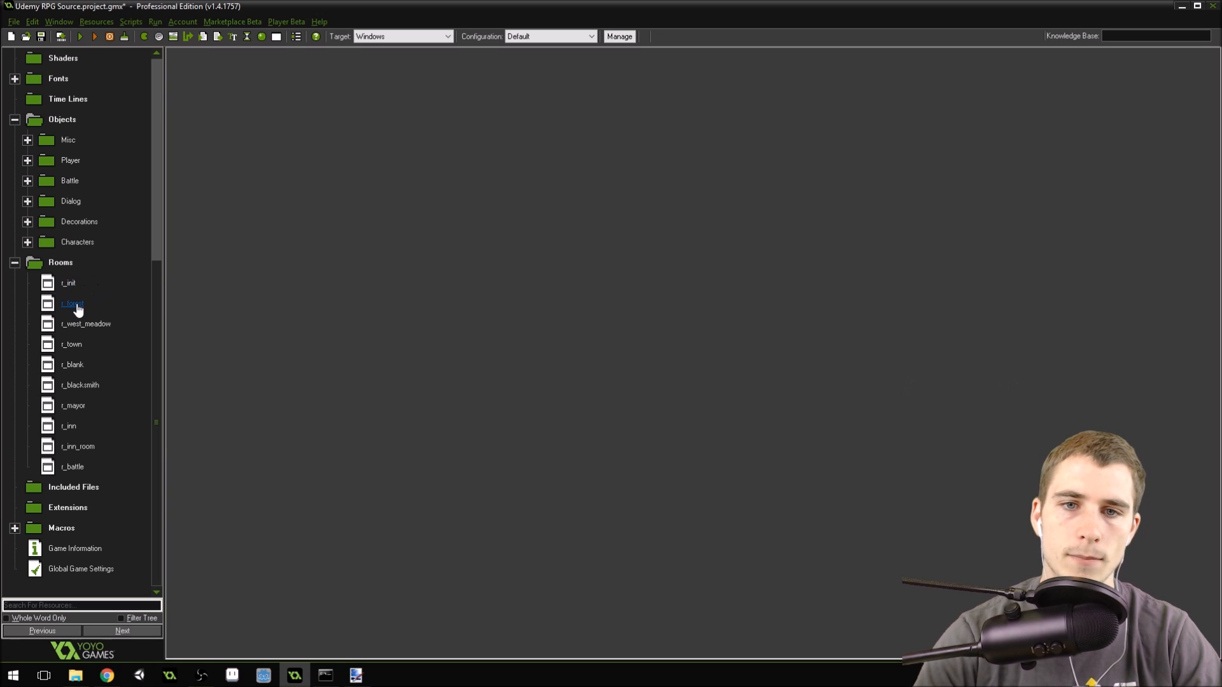
pyautogui.click(86, 323)
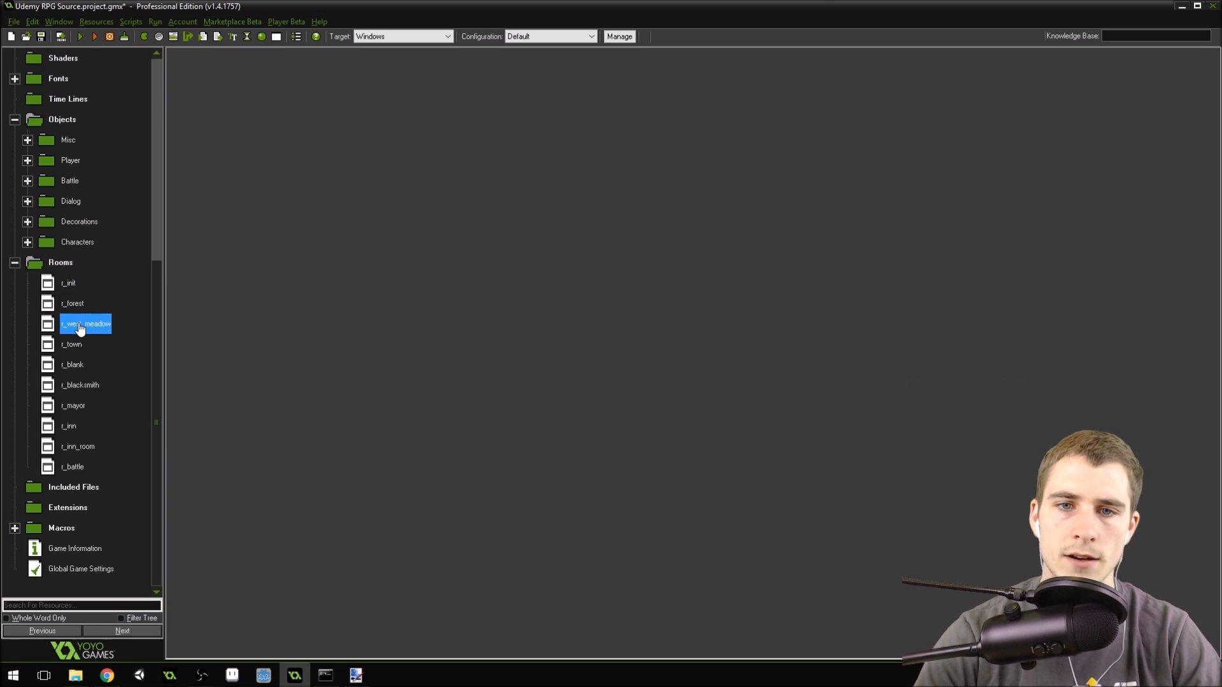
pyautogui.doubleClick(85, 323)
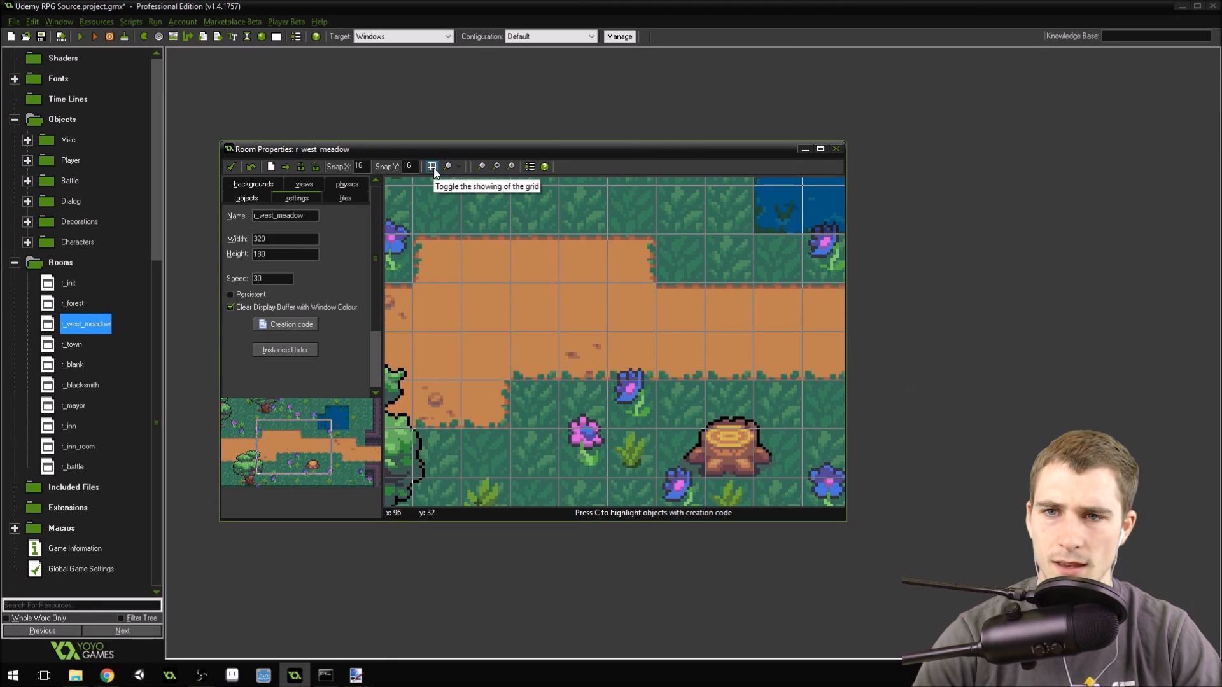
pyautogui.click(431, 166)
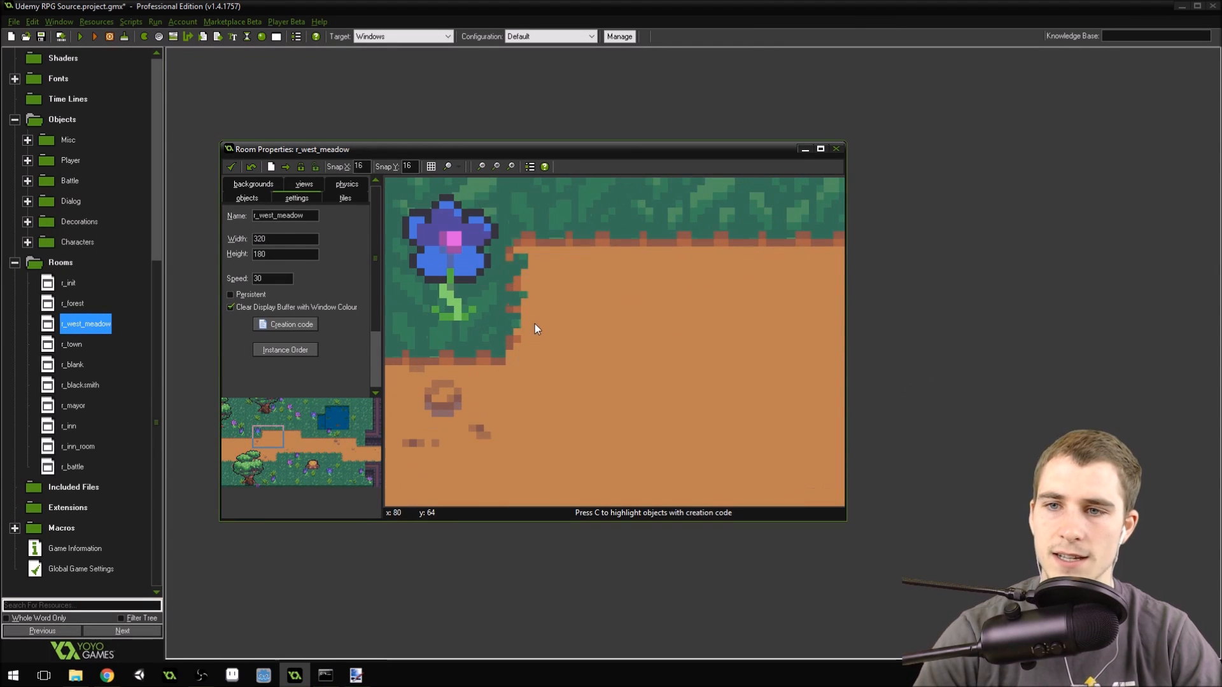
pyautogui.moveTo(507, 312)
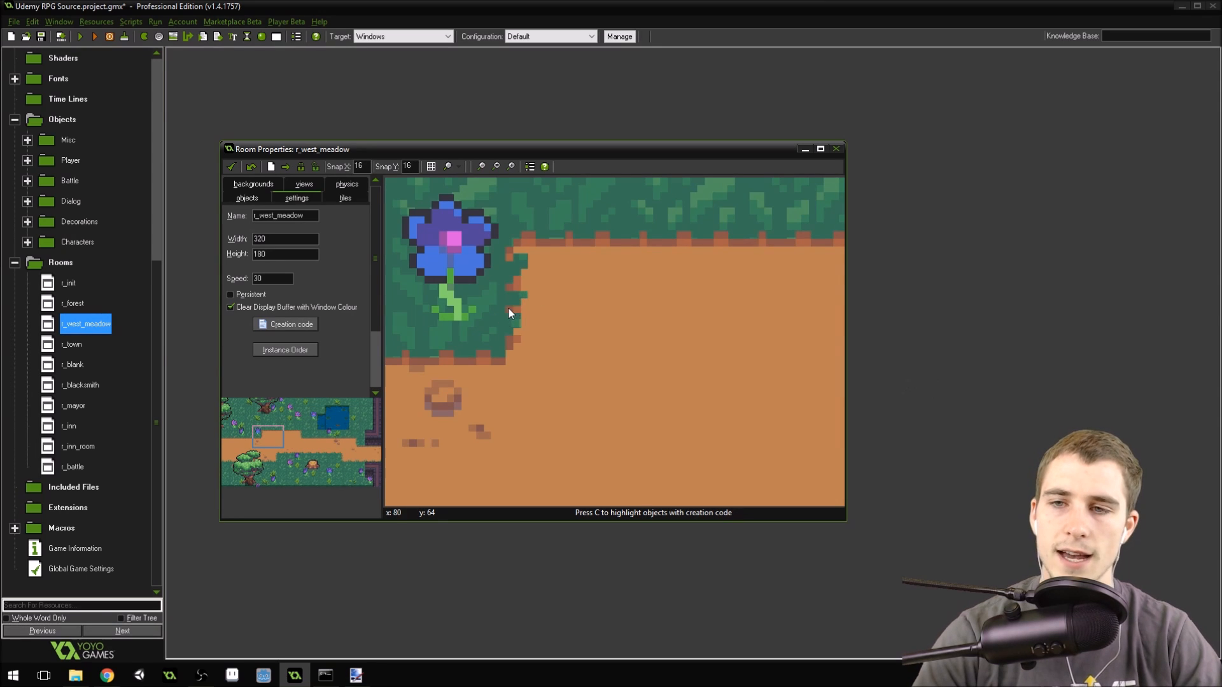
pyautogui.moveTo(530, 317)
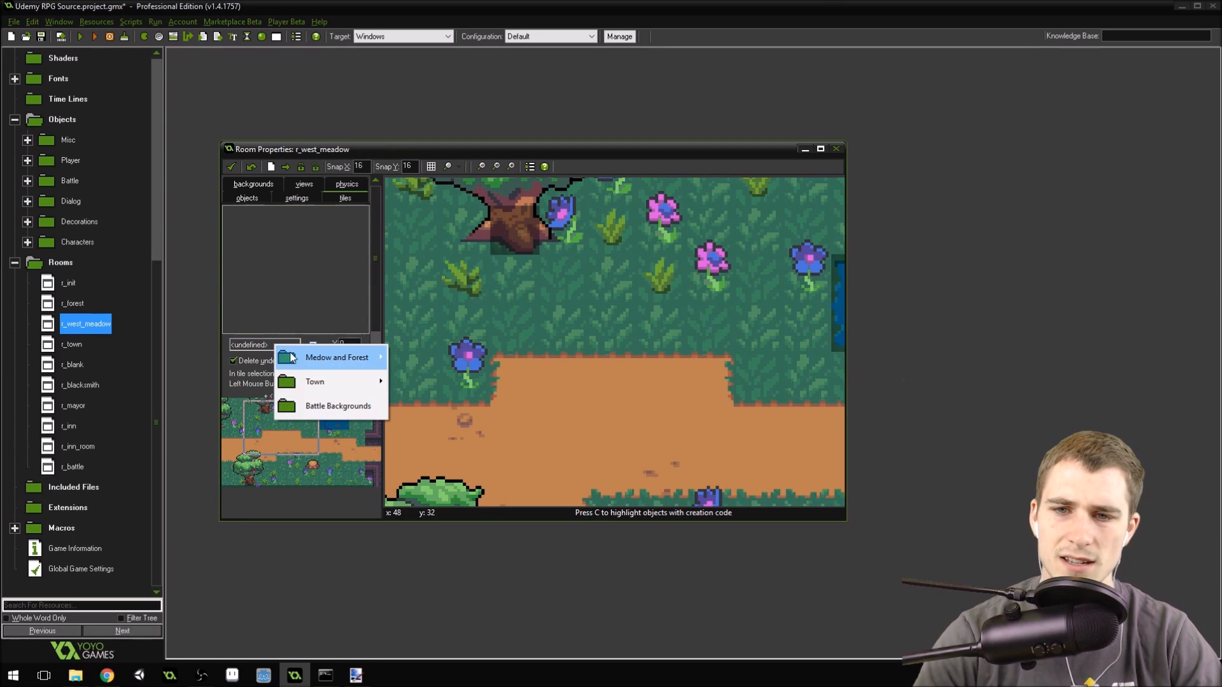
# - Choose the b_dirt tile set on the meadow room's tiles tab
pyautogui.click(336, 357)
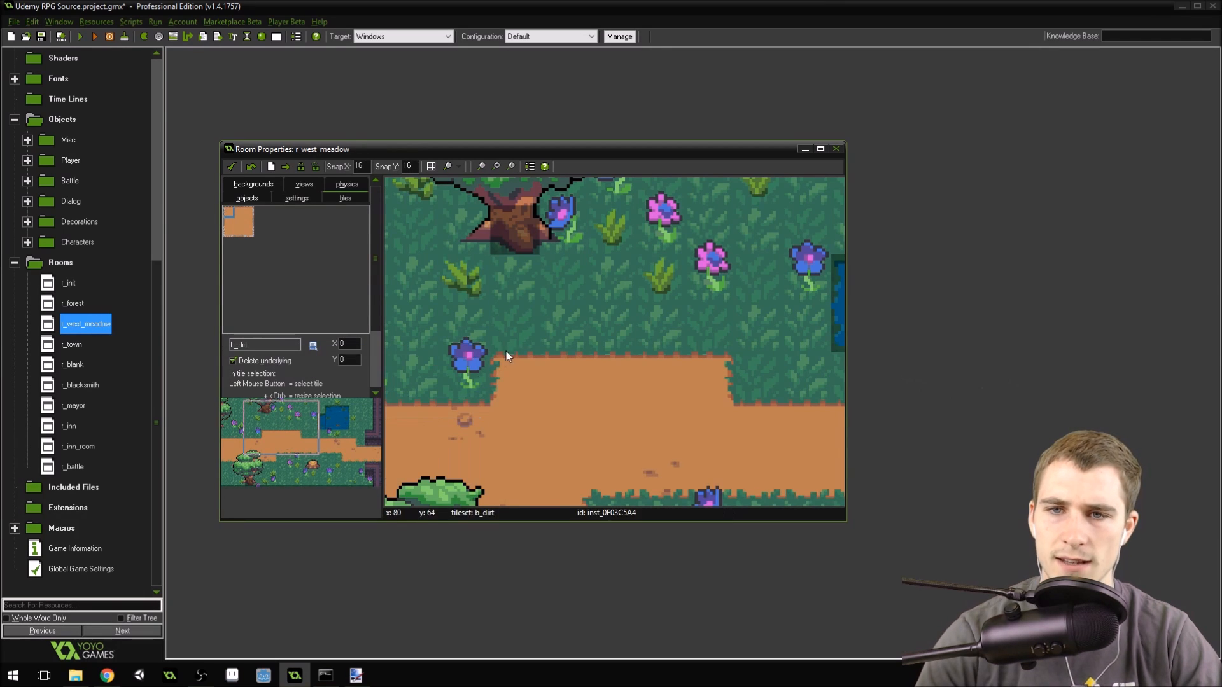
pyautogui.moveTo(575, 366)
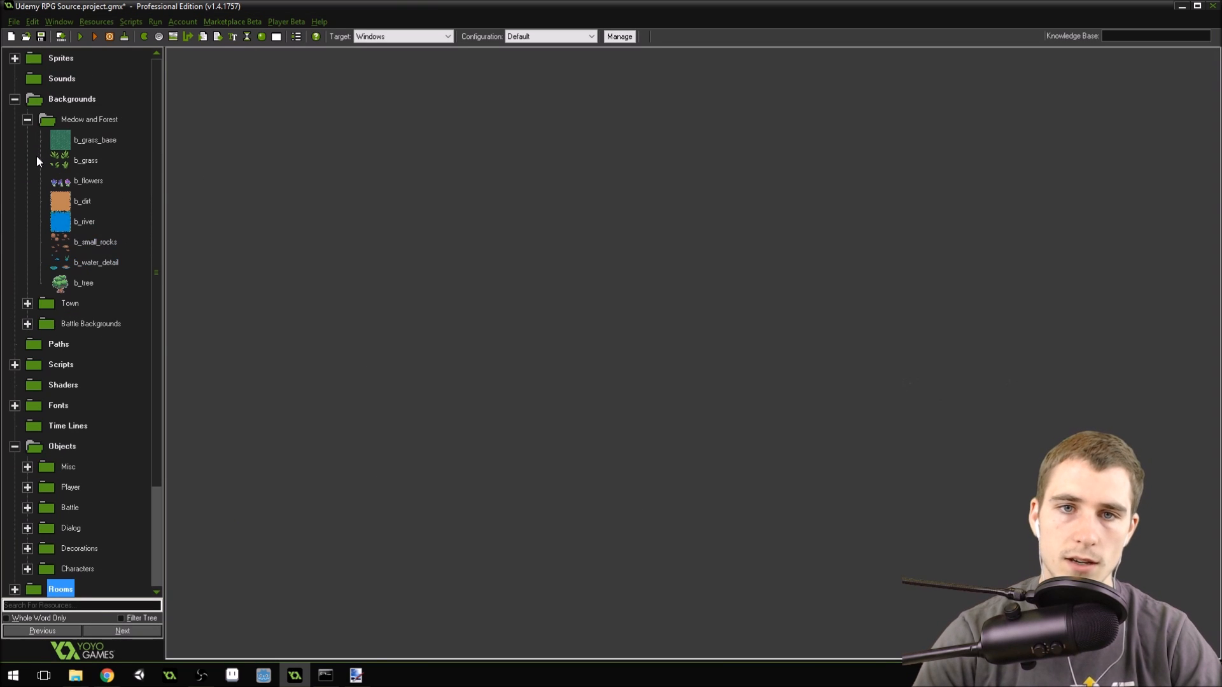
# - Collapse Backgrounds, reveal the Player objects, peek at Battle, and open o_fade_transition under Misc
pyautogui.click(14, 99)
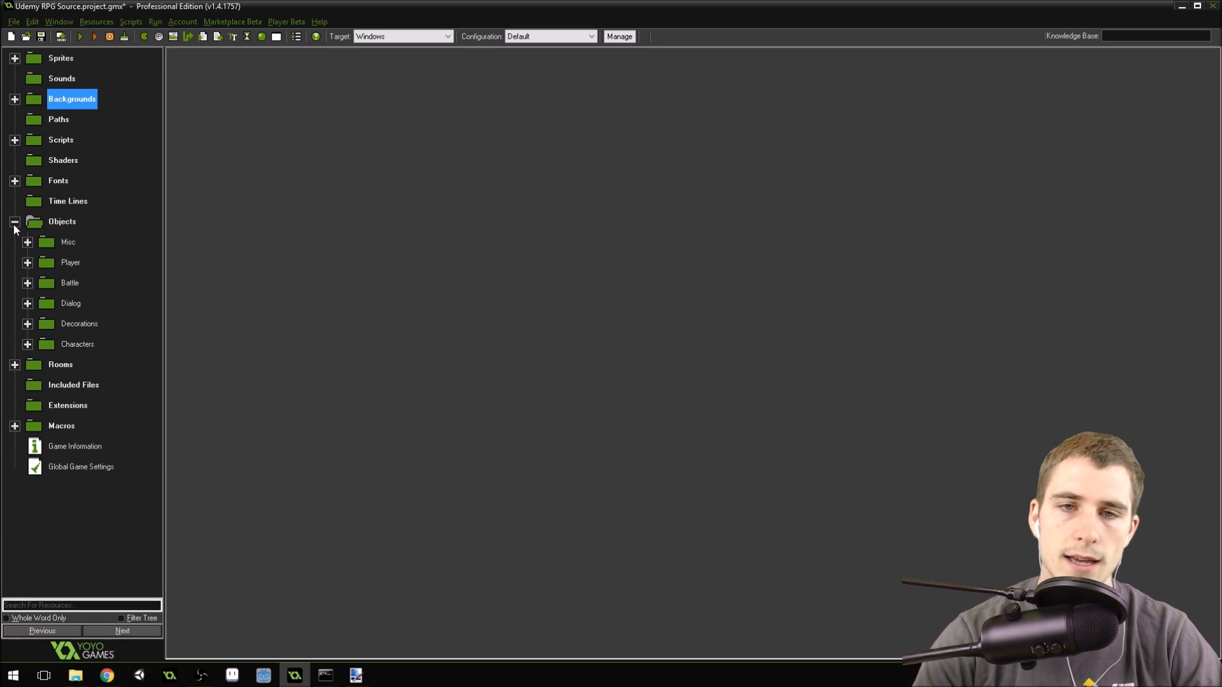
pyautogui.moveTo(27, 291)
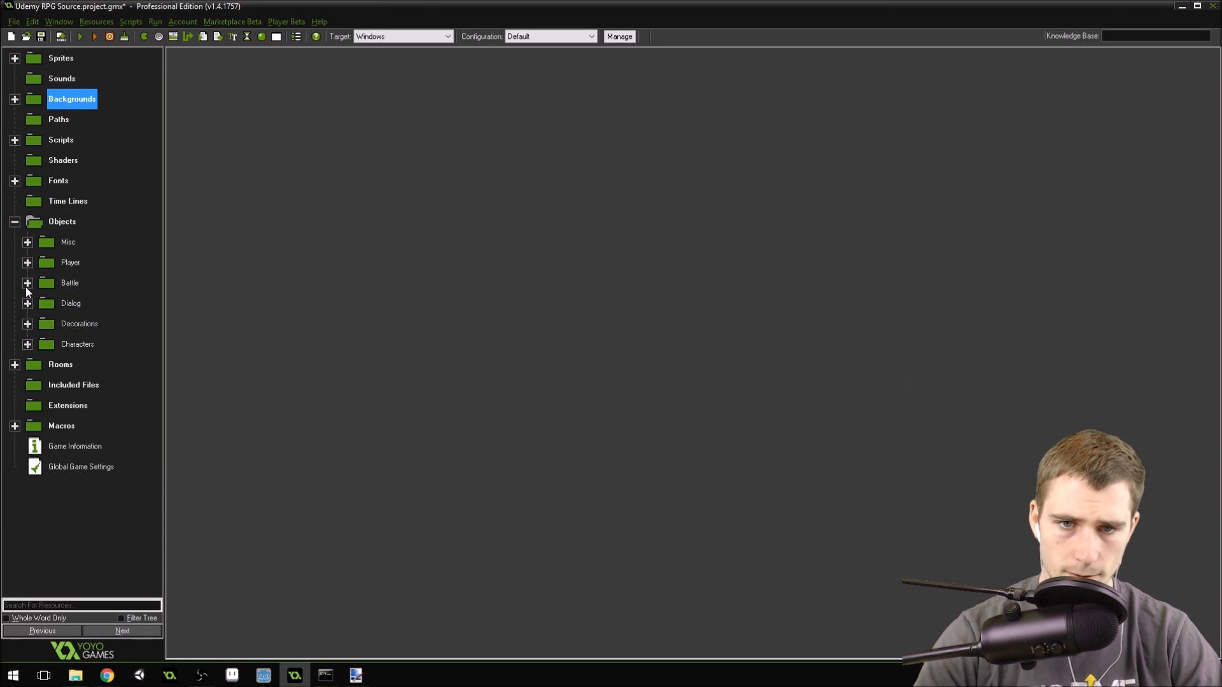
pyautogui.click(27, 263)
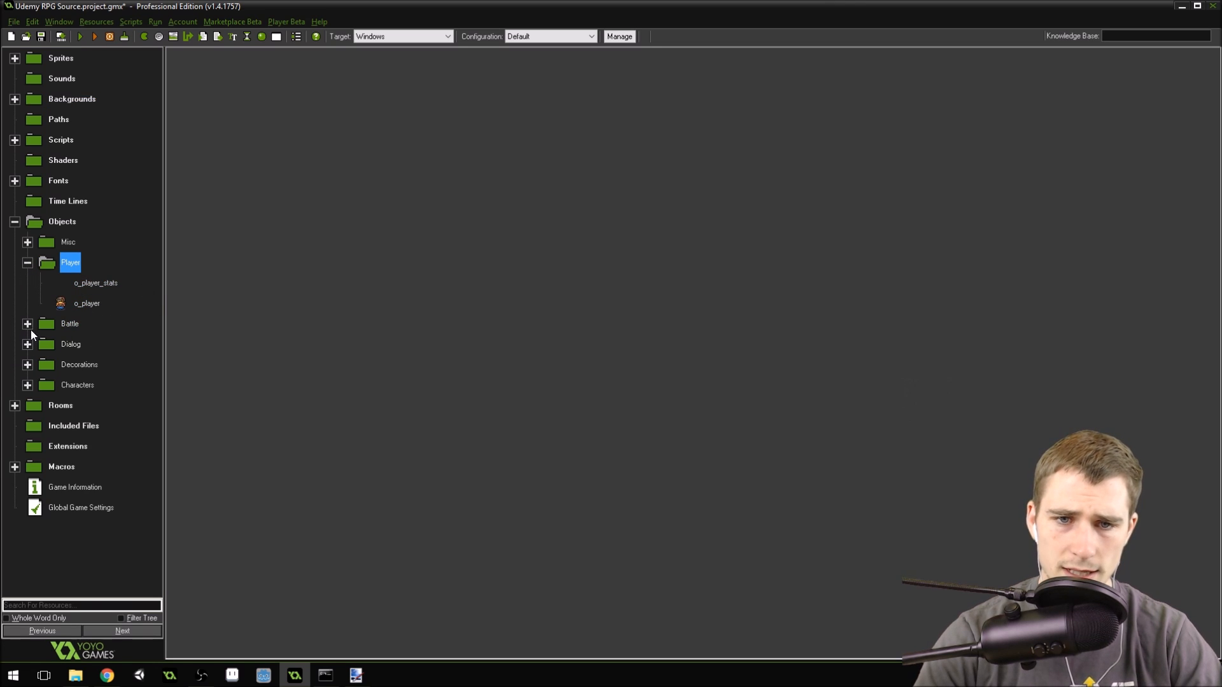
pyautogui.click(27, 323)
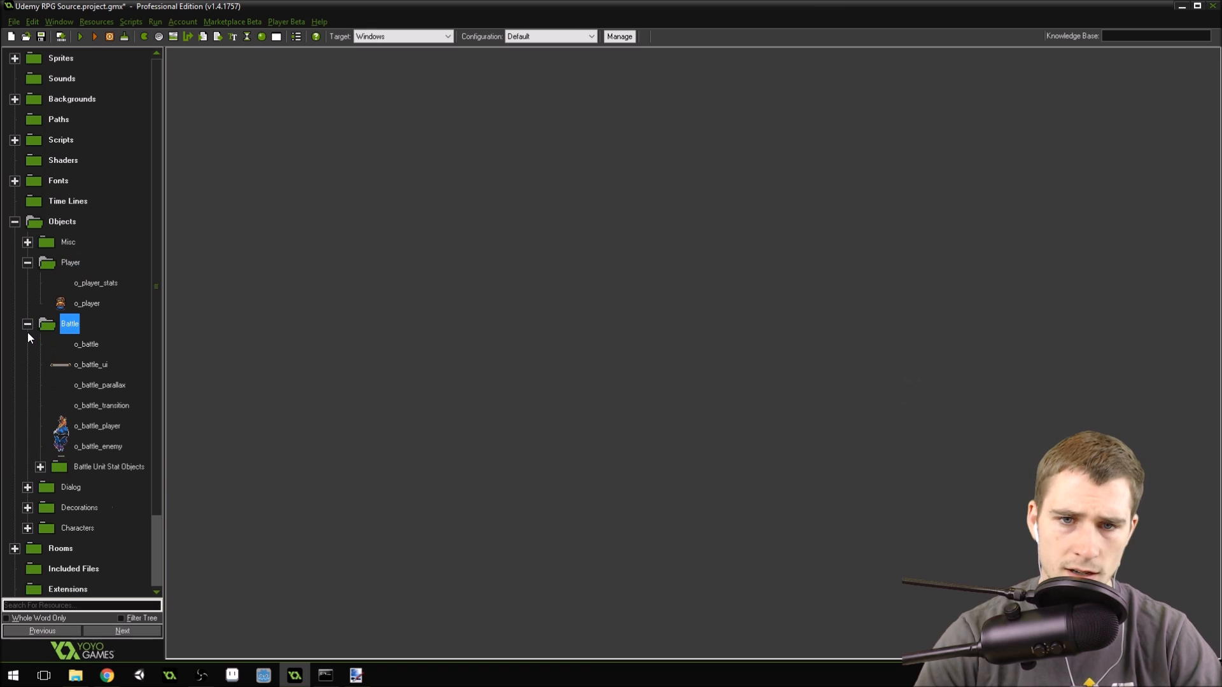
pyautogui.click(27, 323)
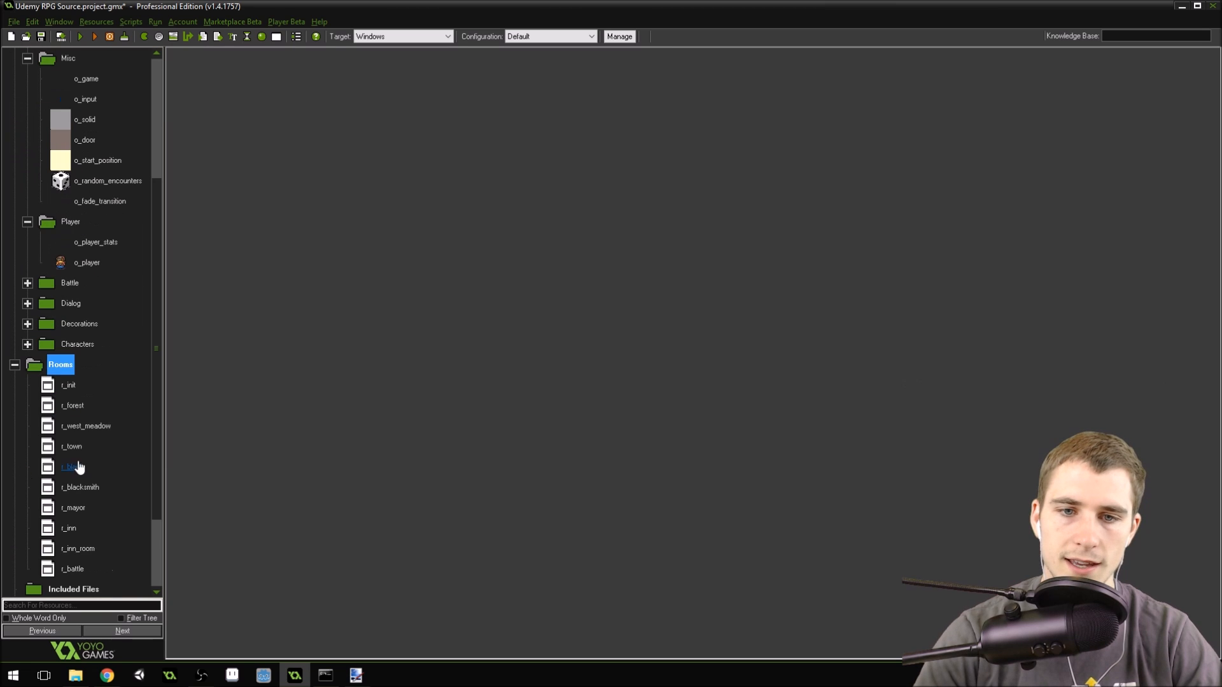
pyautogui.doubleClick(72, 405)
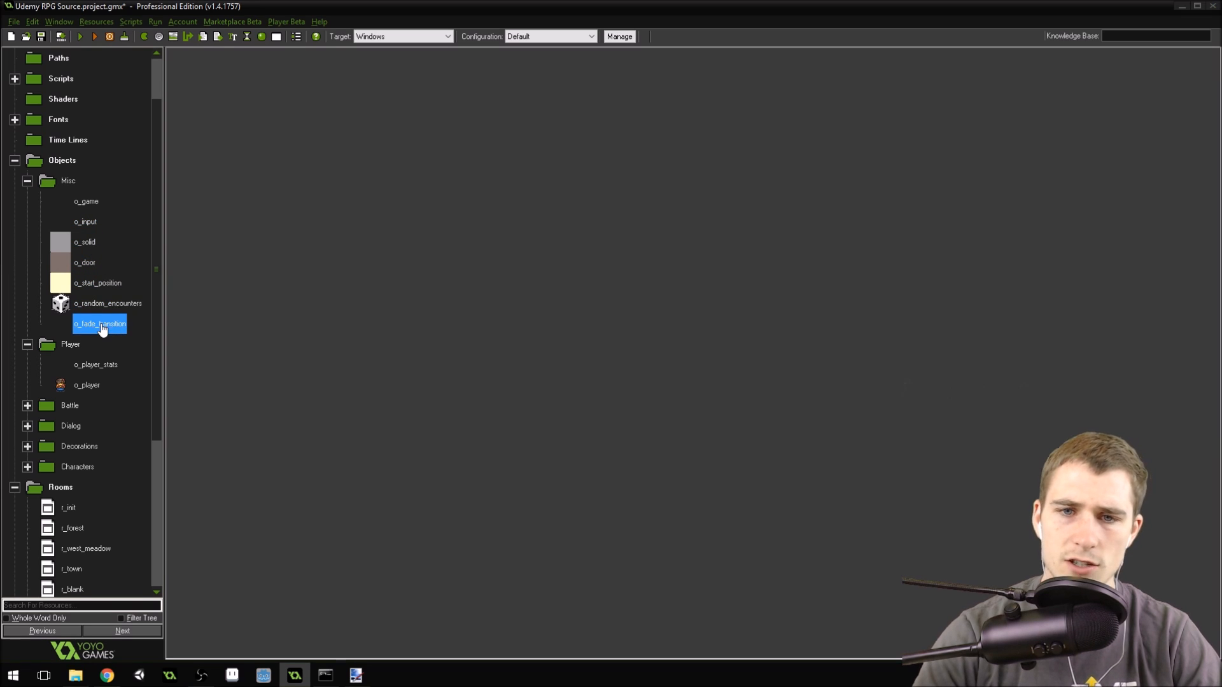
pyautogui.doubleClick(99, 323)
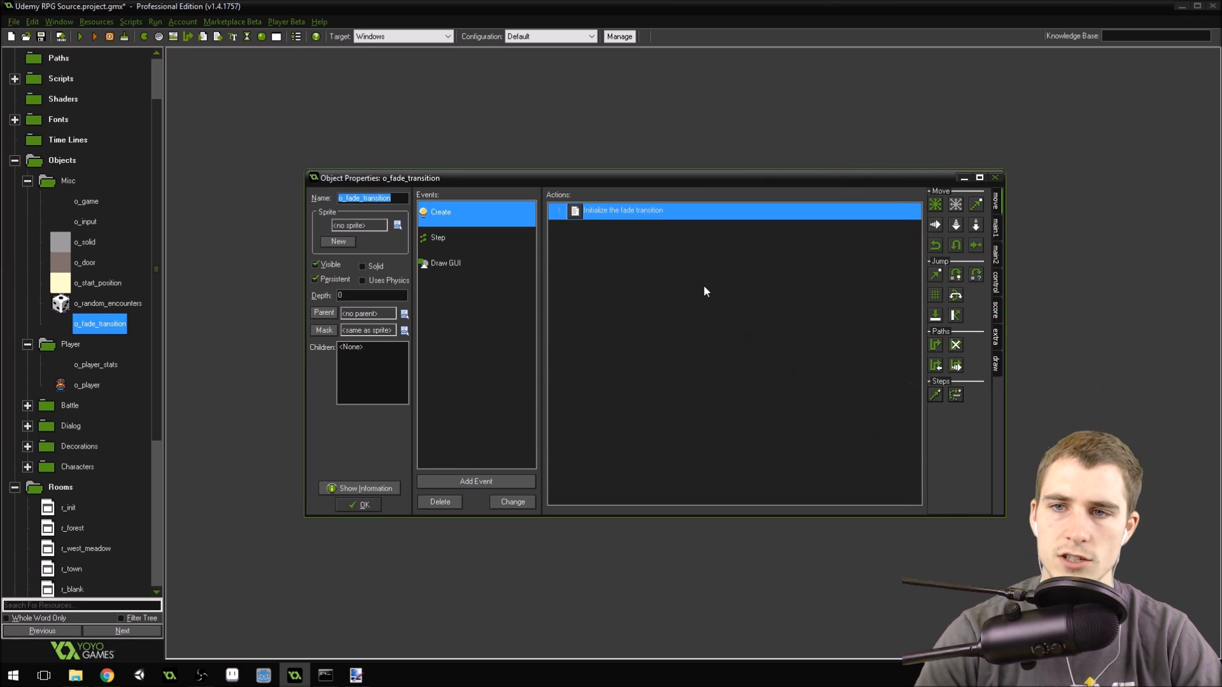
pyautogui.doubleClick(623, 210)
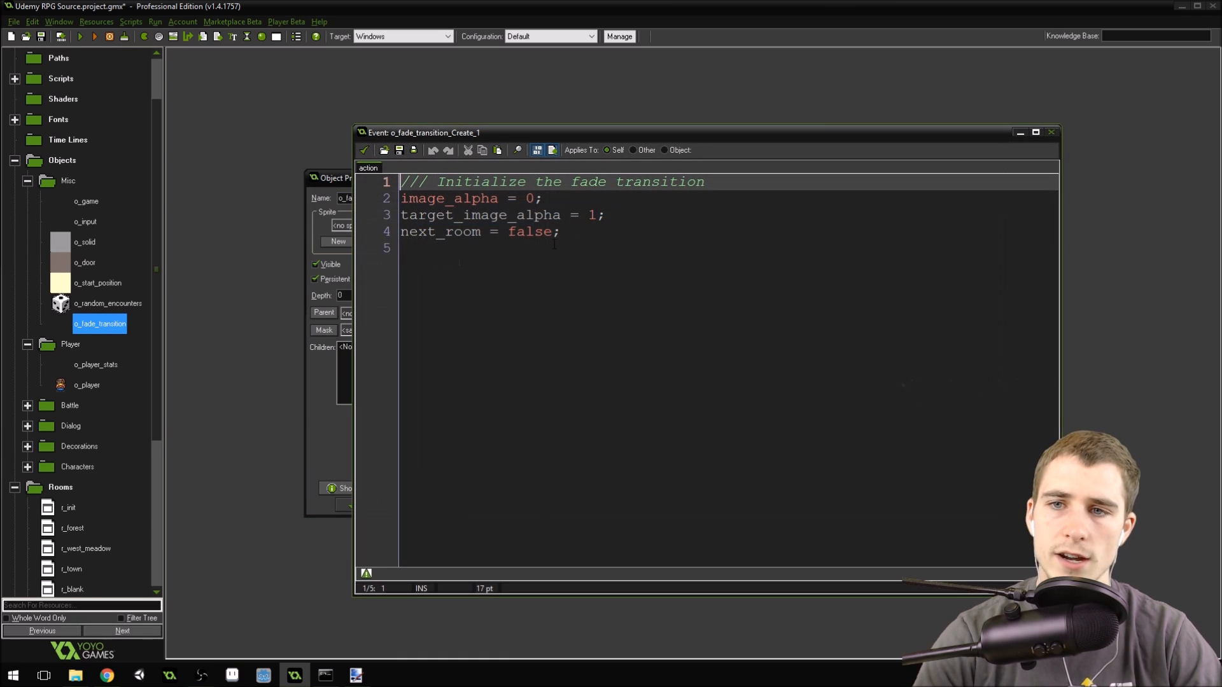
pyautogui.doubleClick(441, 232)
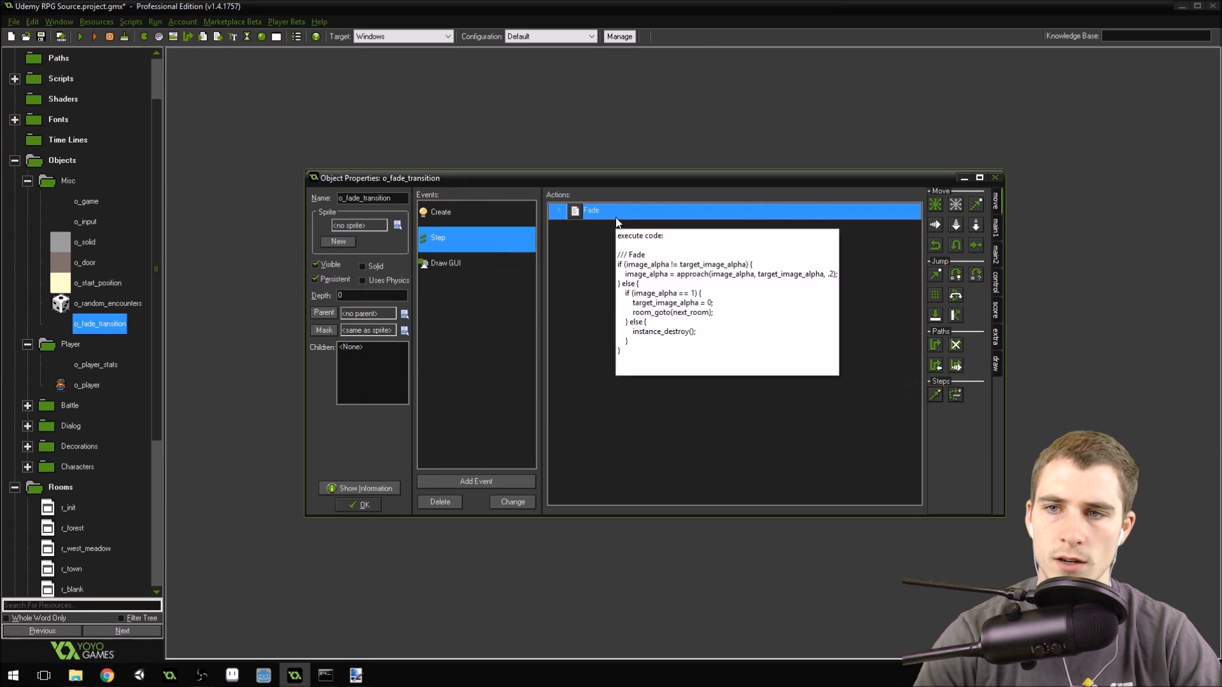
pyautogui.doubleClick(591, 210)
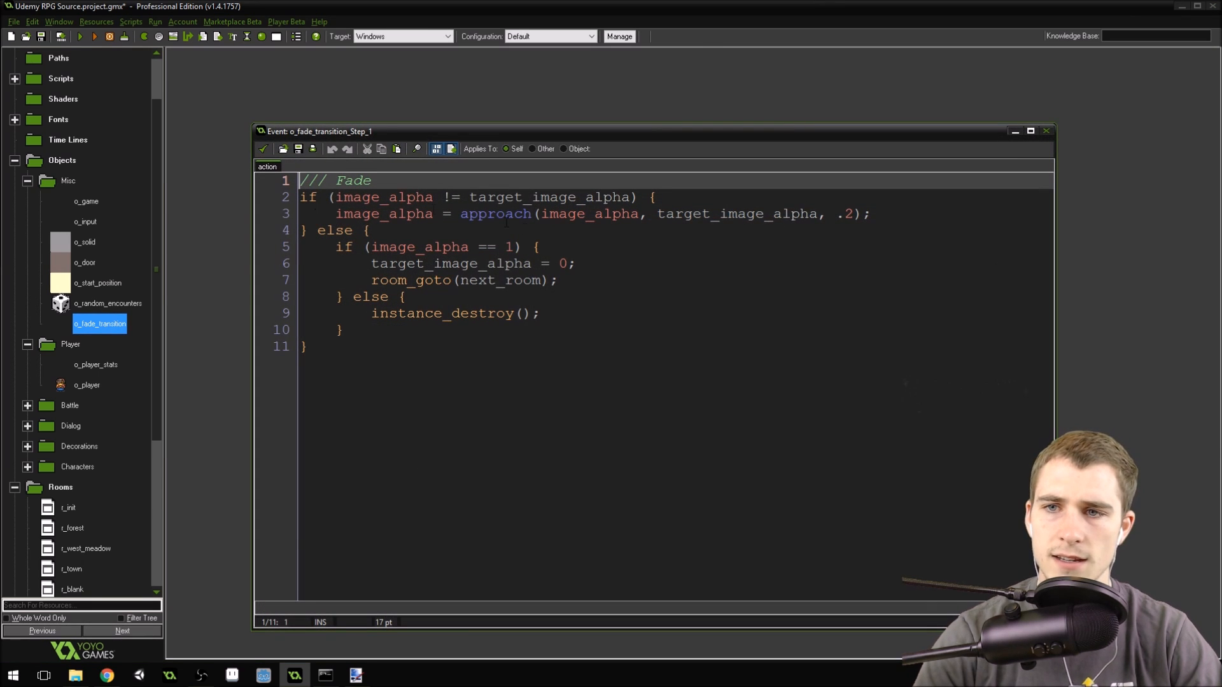
pyautogui.moveTo(336, 247); pyautogui.dragTo(343, 329)
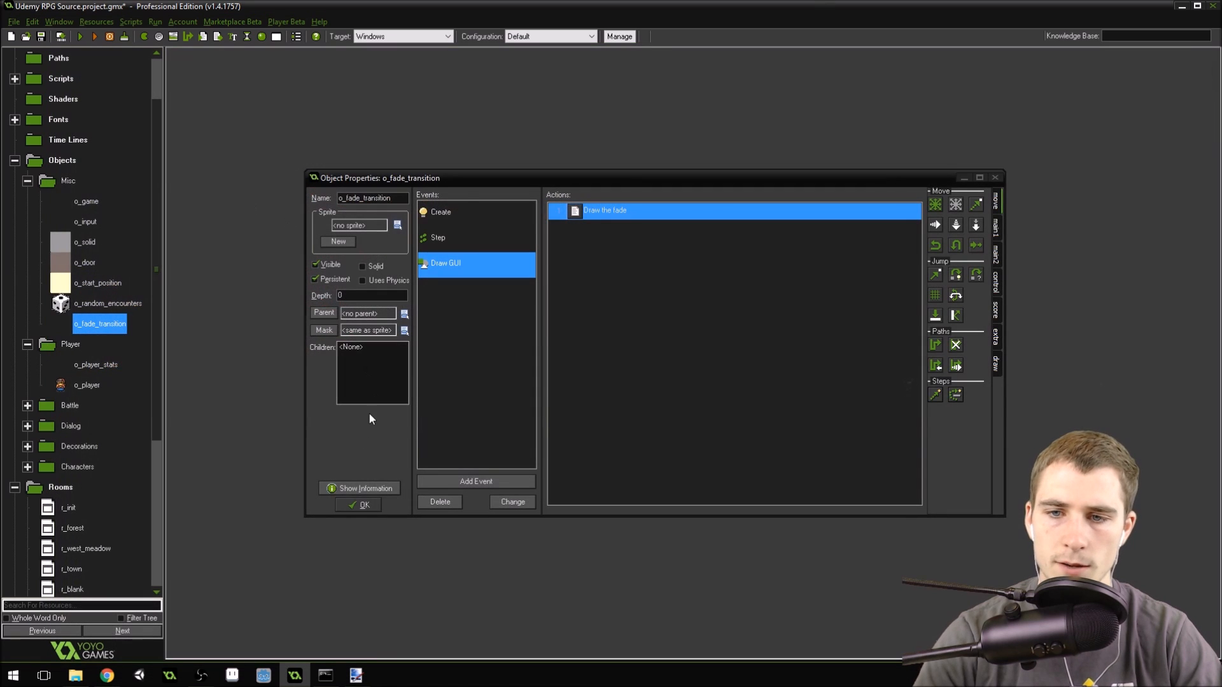
pyautogui.click(363, 504)
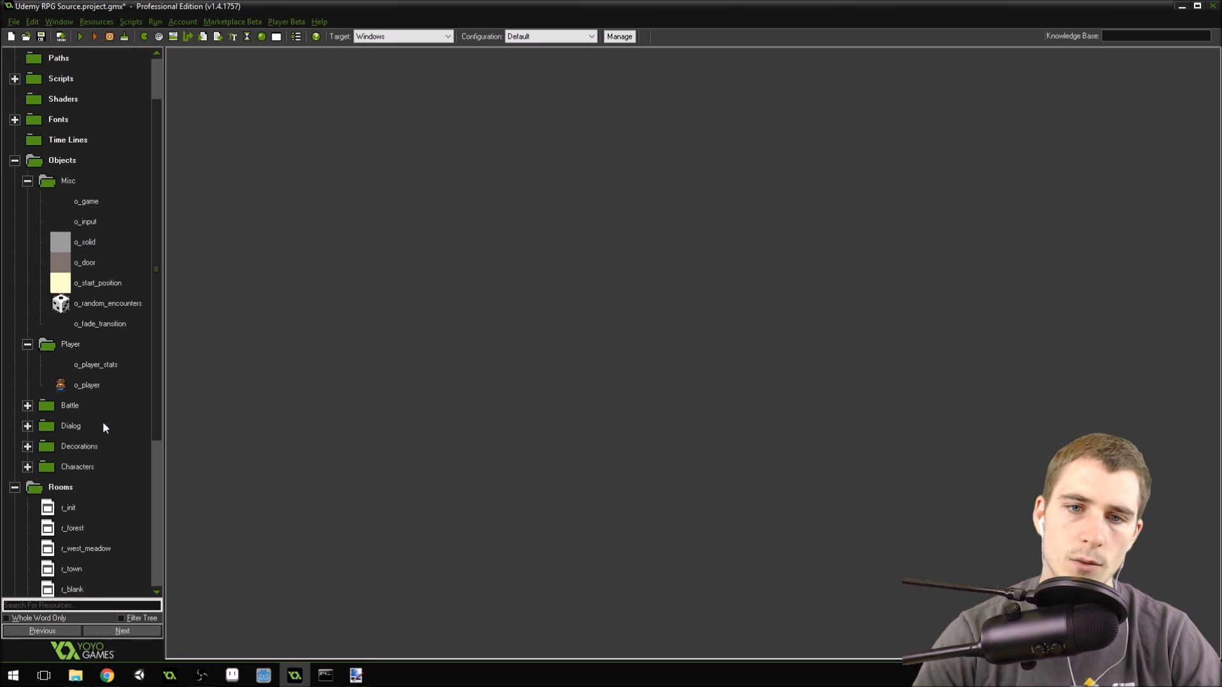
pyautogui.moveTo(85, 51)
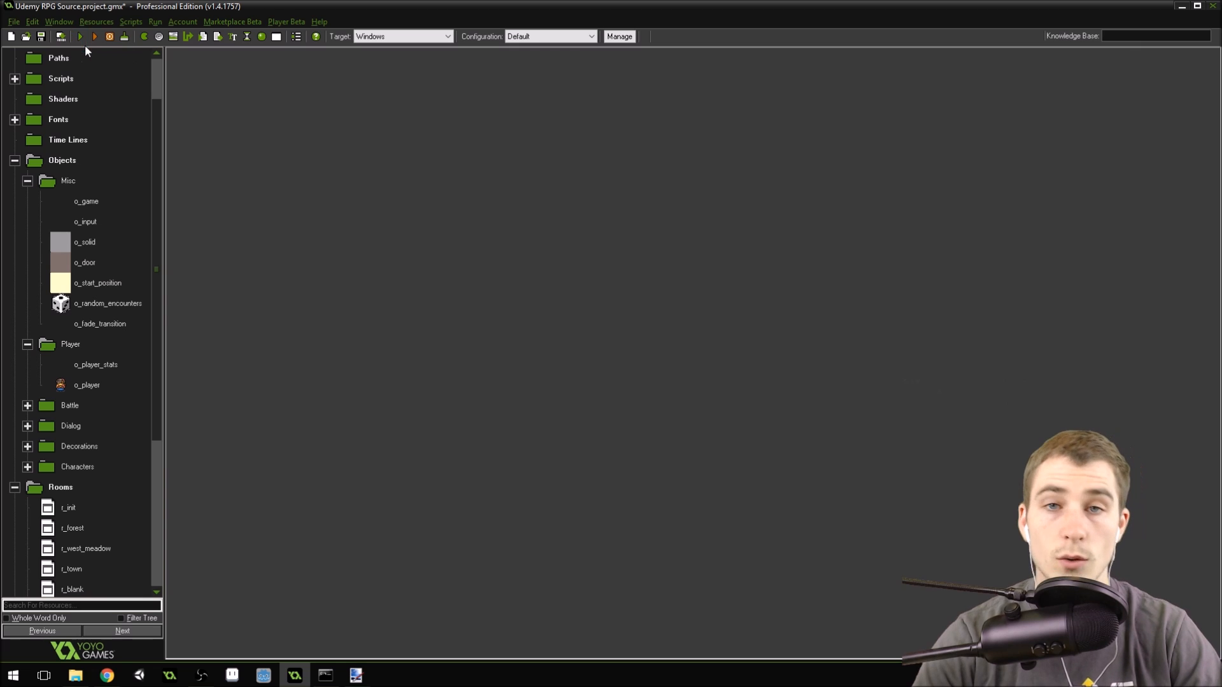
# - Compile and run the RPG so the village opens with the player character
pyautogui.click(80, 37)
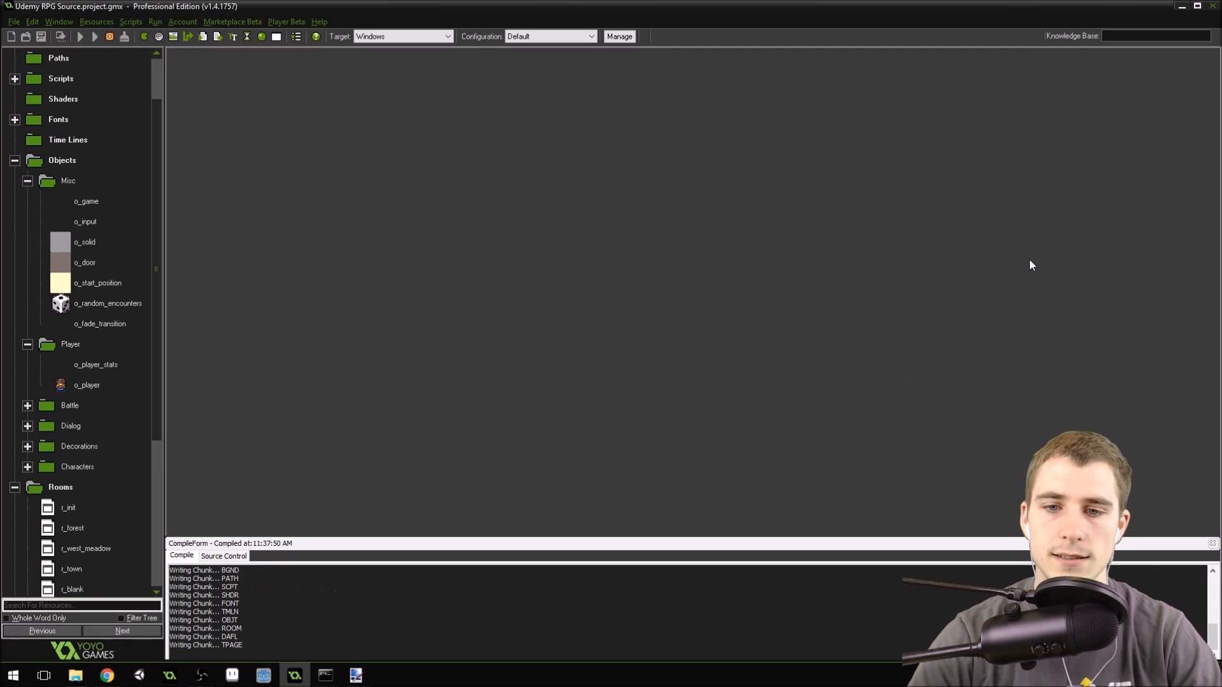
pyautogui.click(81, 37)
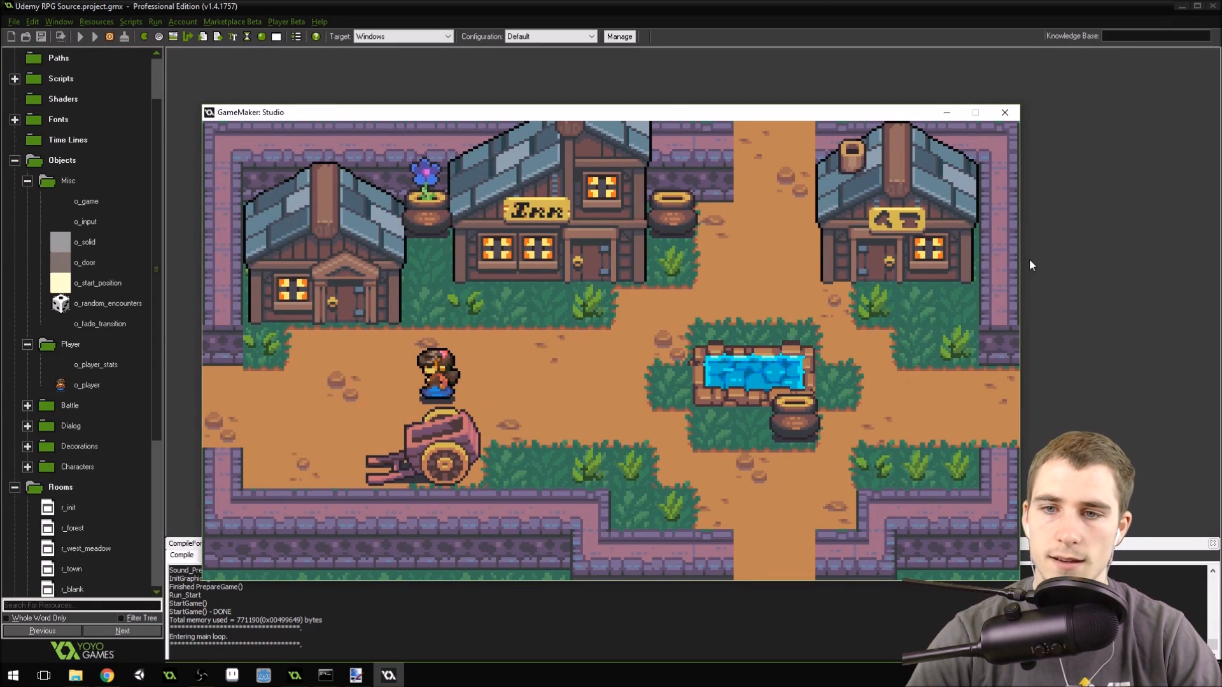